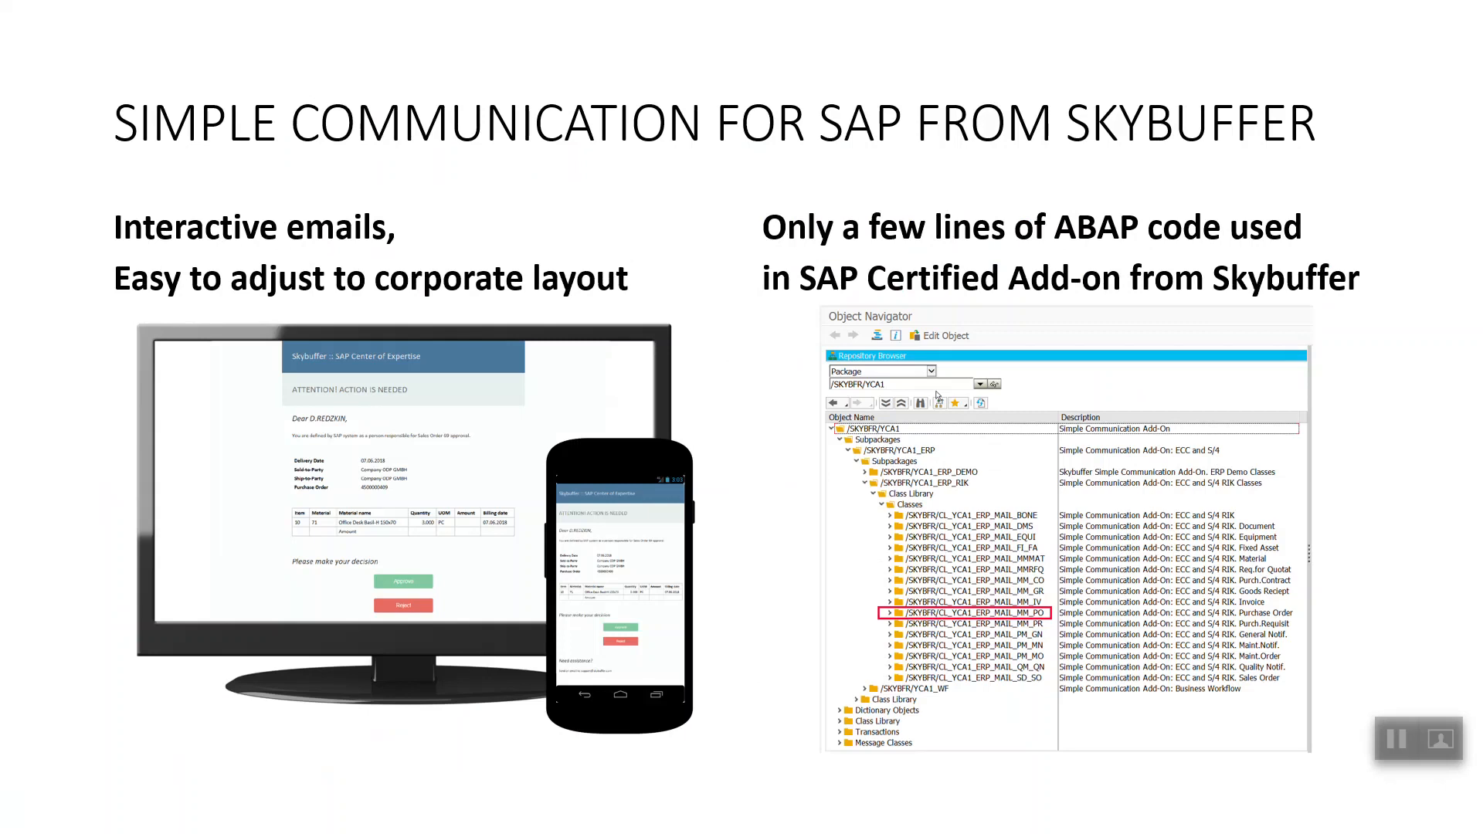
{"action": "mouse_move", "coordinate": [1033, 275]}
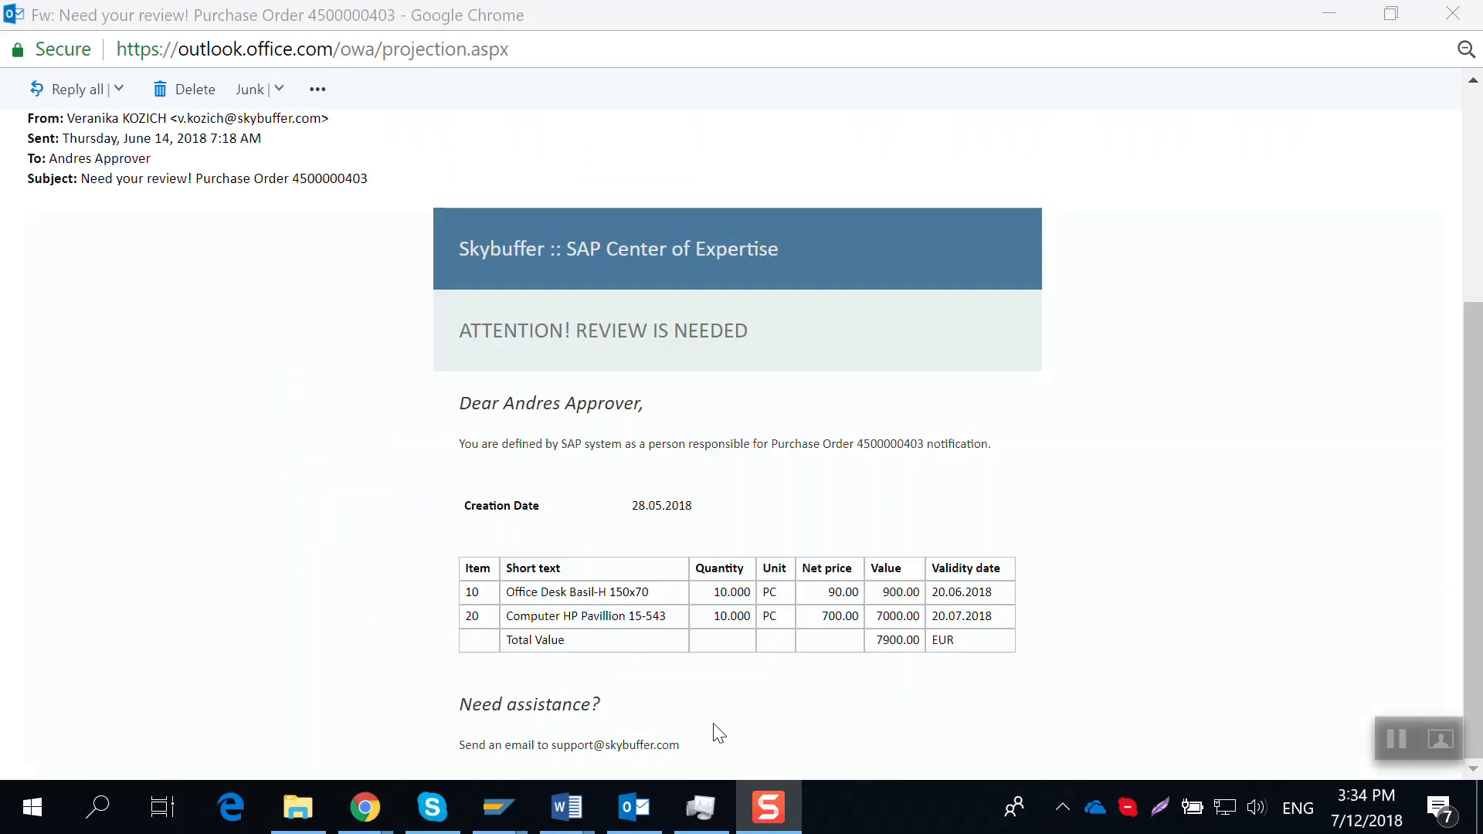
{"action": "mouse_move", "coordinate": [1143, 422]}
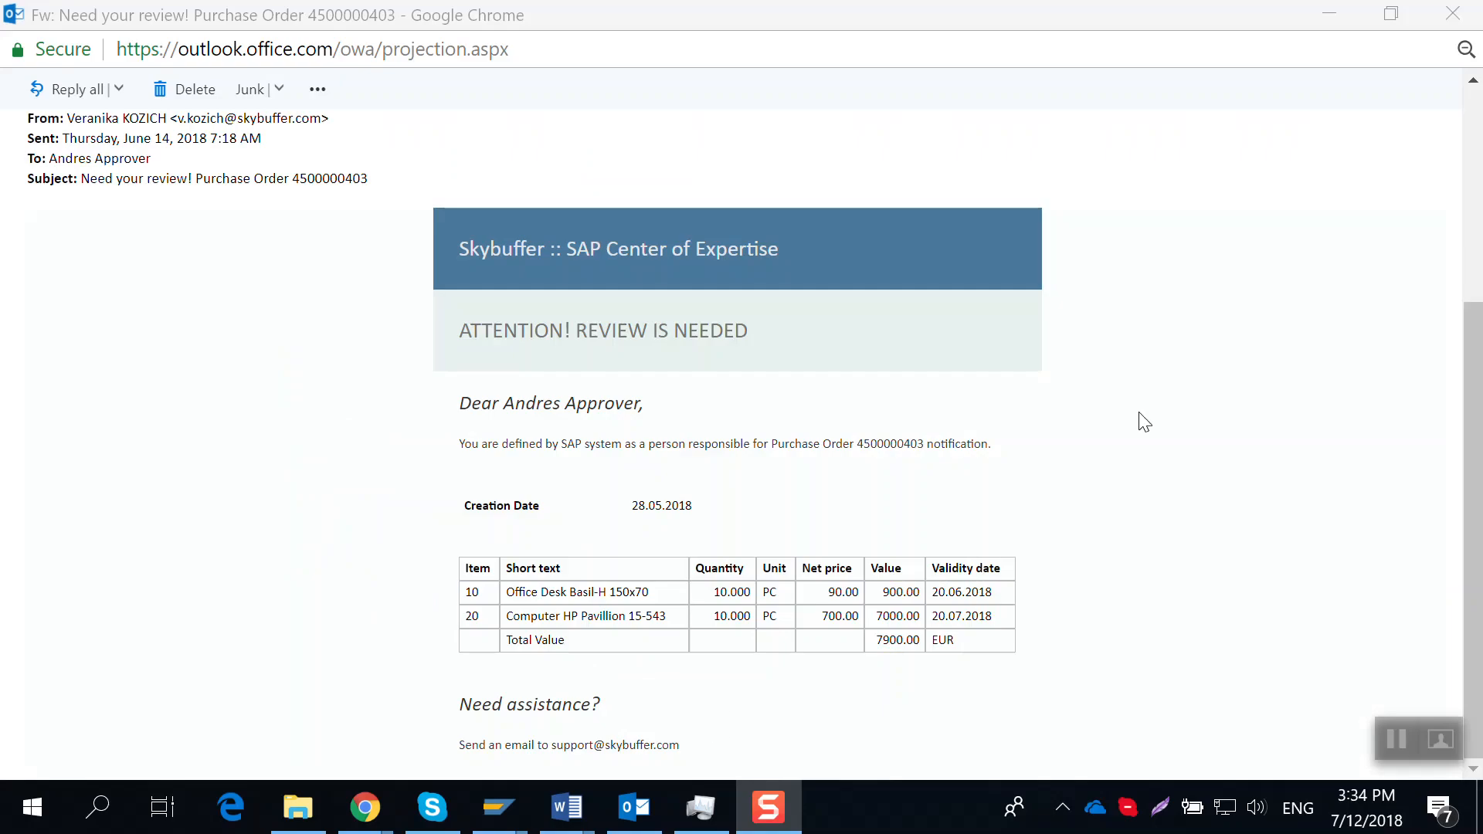
{"action": "mouse_move", "coordinate": [1176, 405]}
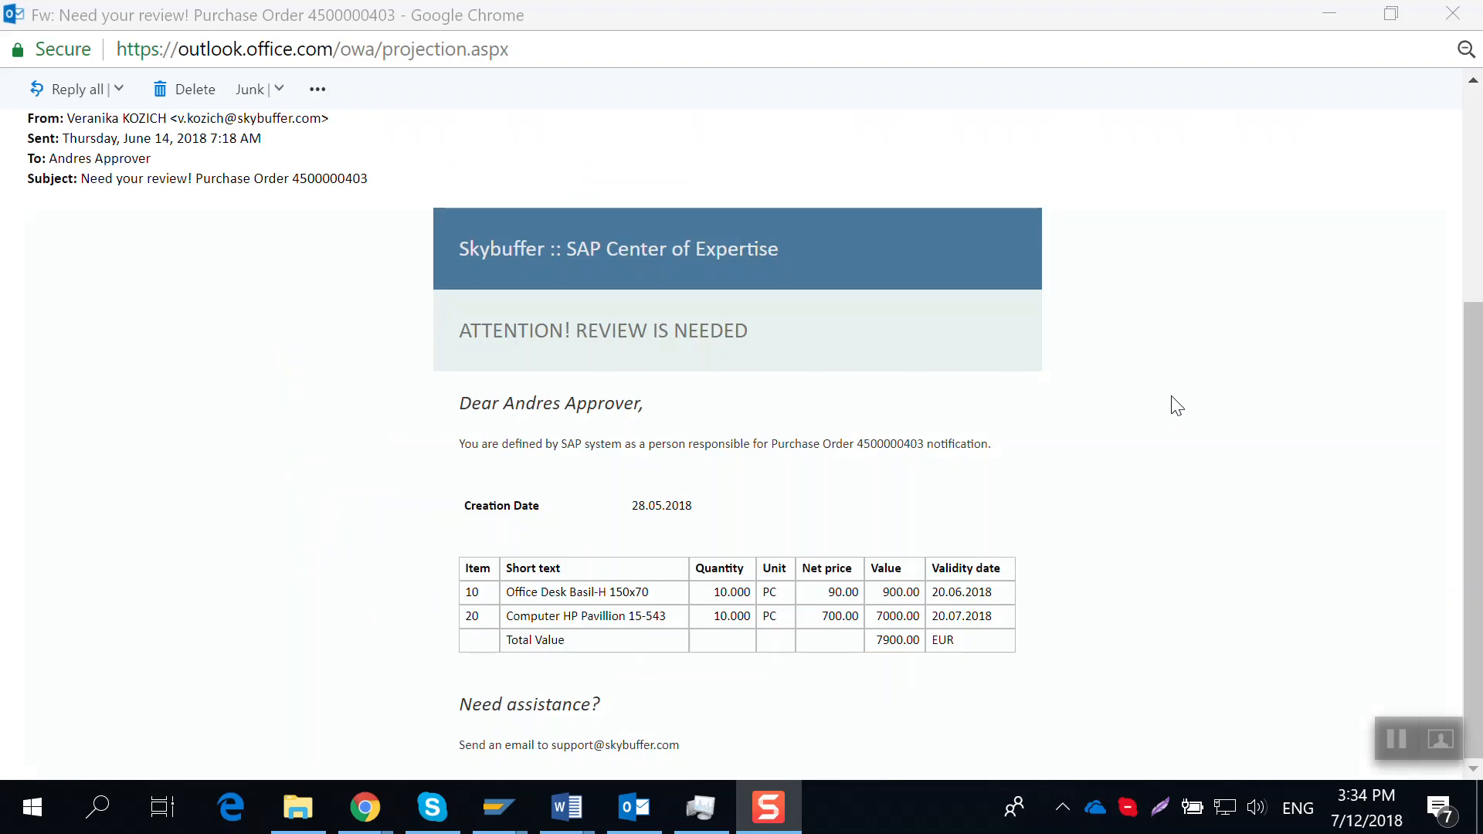
{"action": "mouse_move", "coordinate": [1235, 395]}
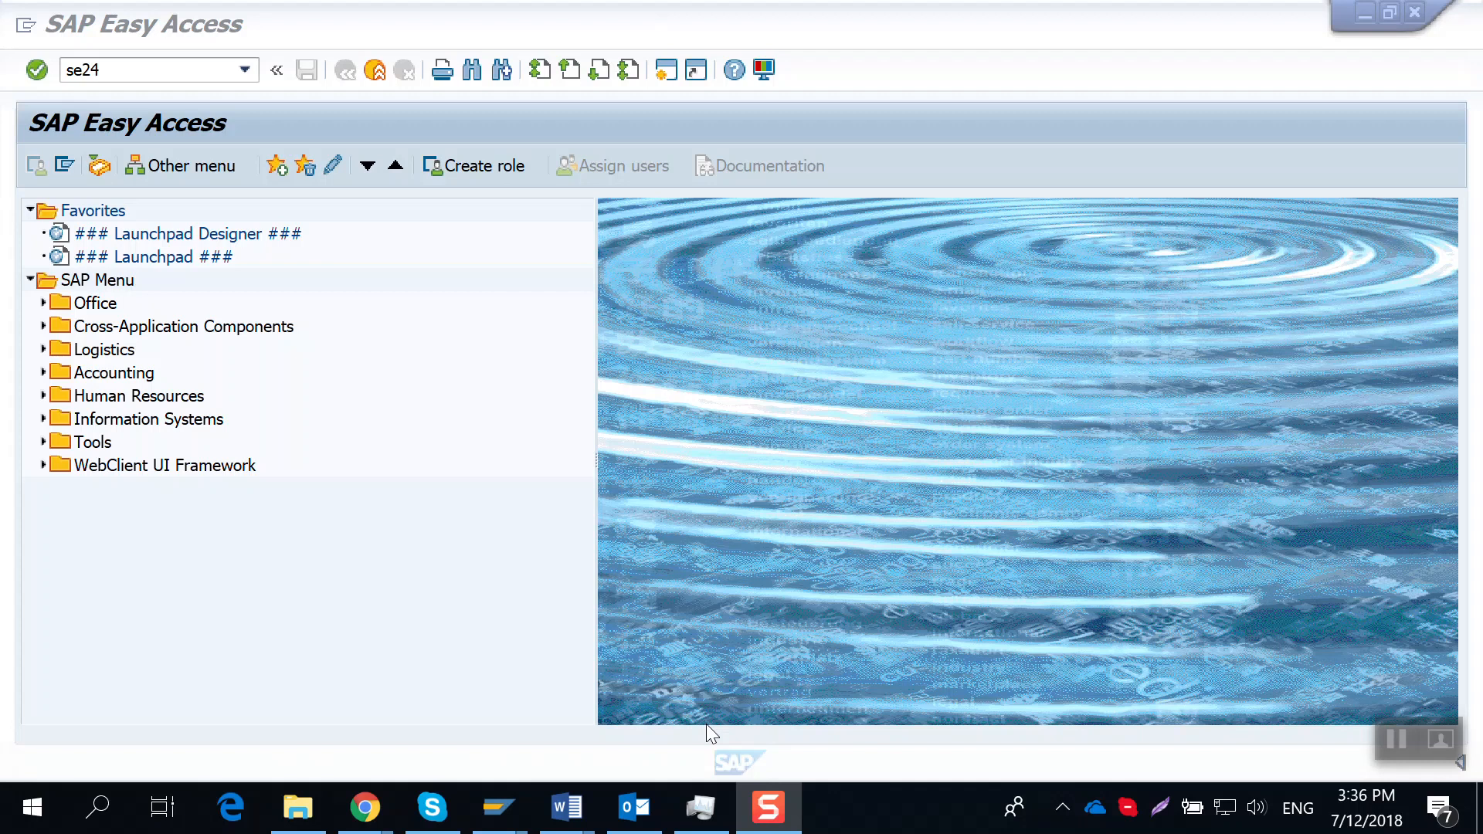
Run transaction se24 to open the Class Builder for /SKYBFR/CL_YCA1_ERP_MAIL_BONE.
{"action": "left_click", "coordinate": [142, 70]}
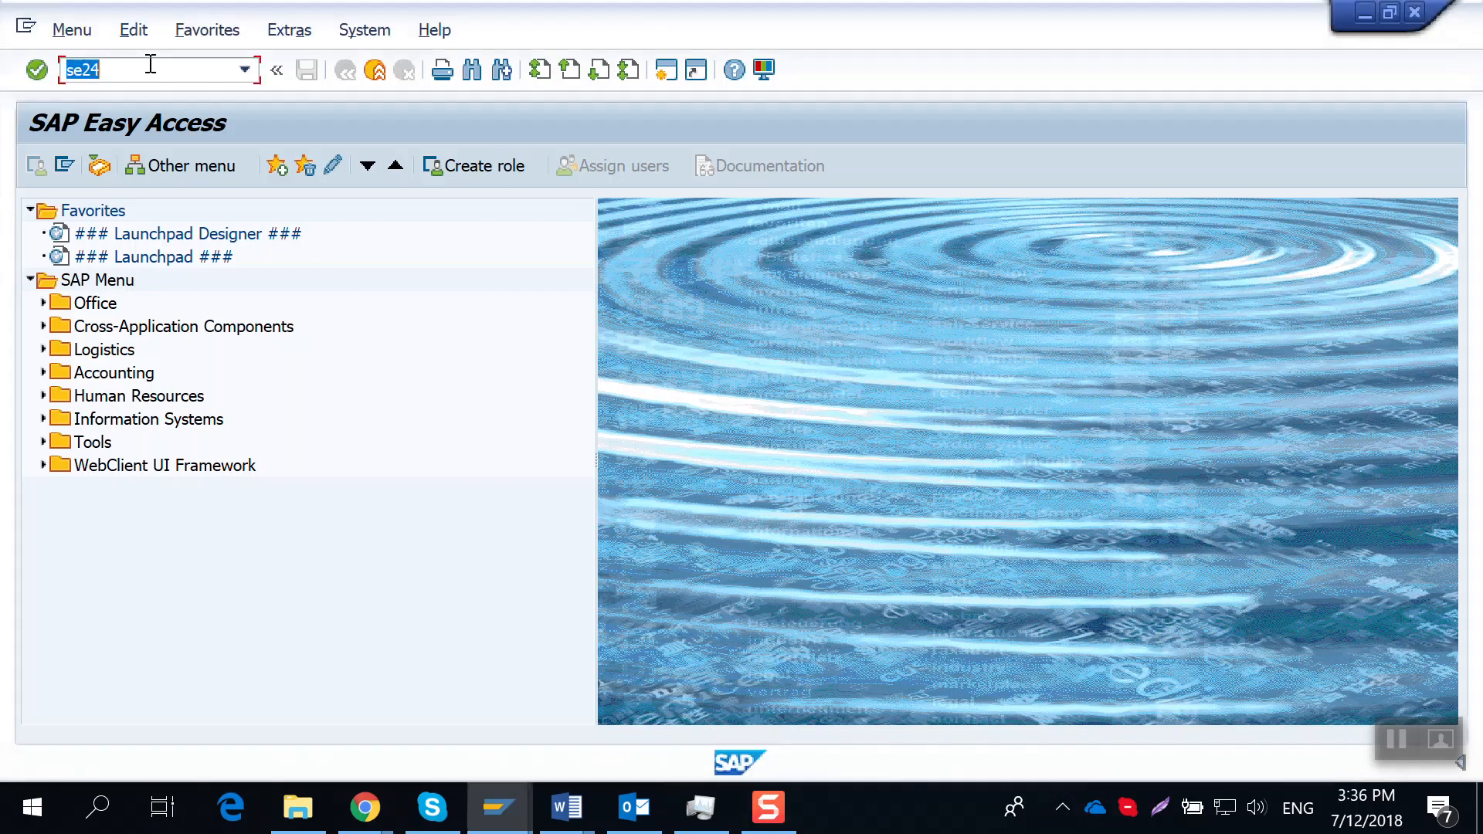
{"action": "key", "text": "Enter"}
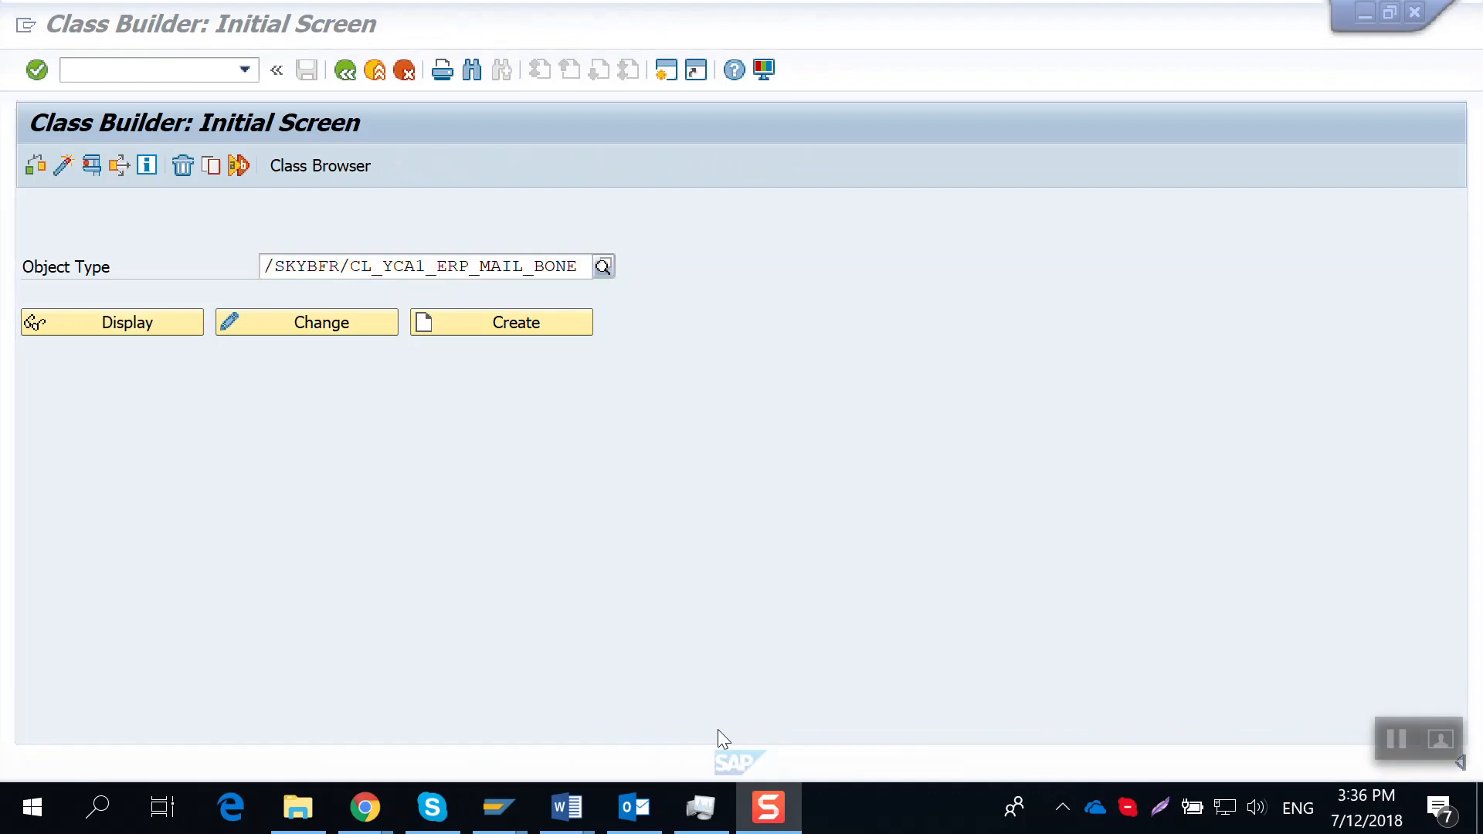
{"action": "mouse_move", "coordinate": [728, 736]}
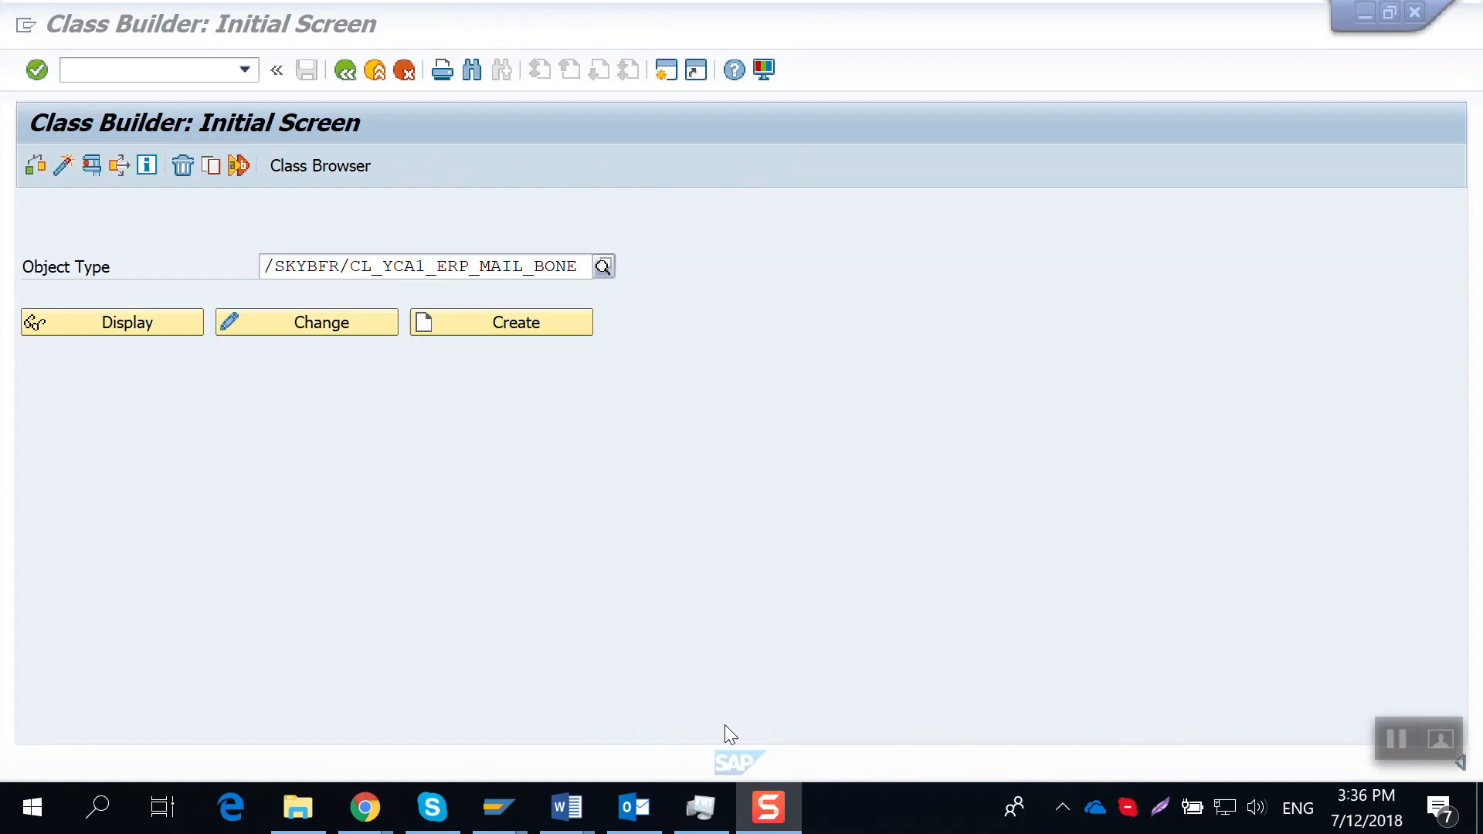
{"action": "mouse_move", "coordinate": [523, 288]}
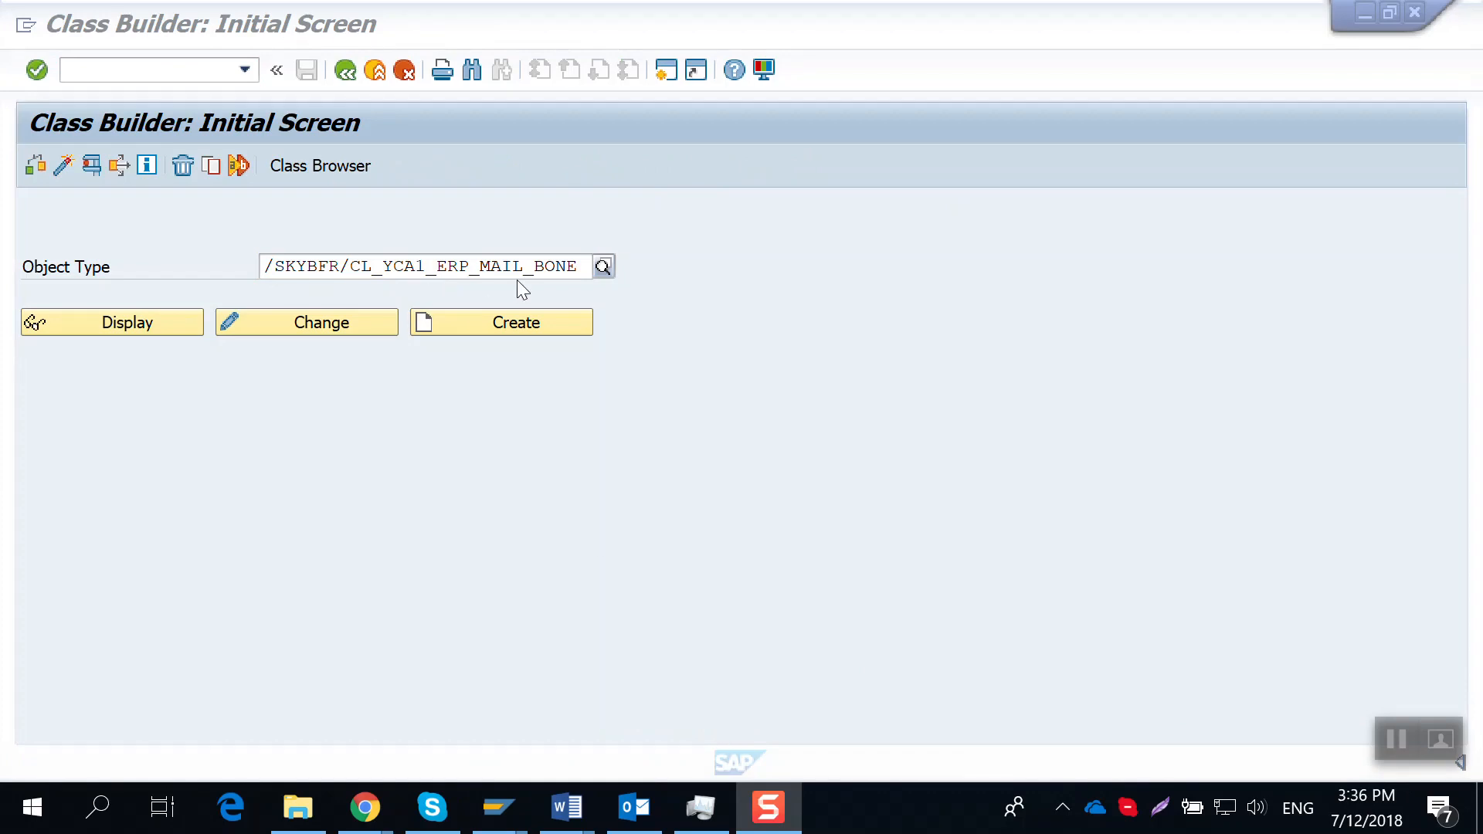
{"action": "mouse_move", "coordinate": [991, 291]}
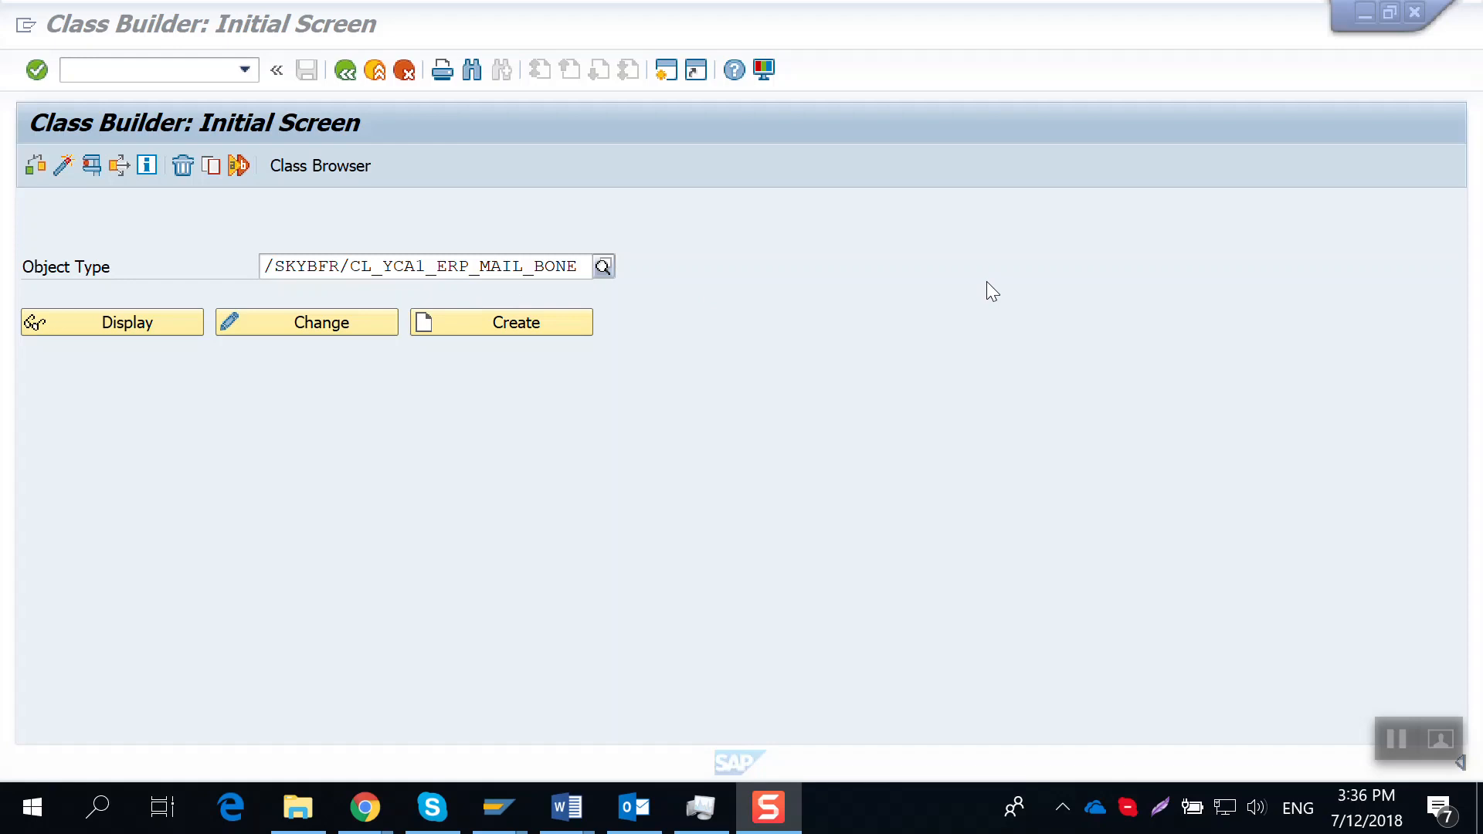
{"action": "mouse_move", "coordinate": [446, 346]}
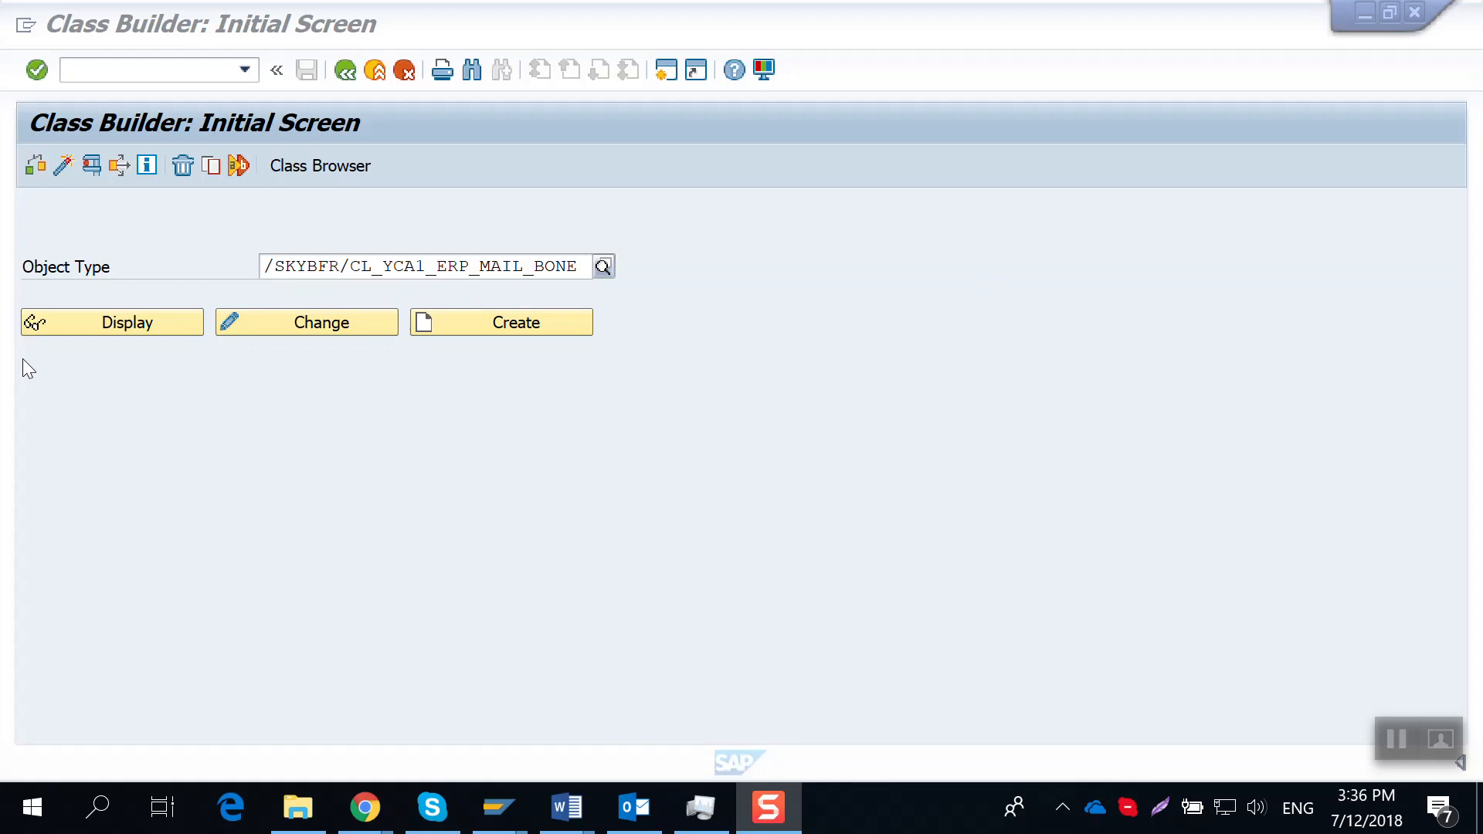
Display the MAIL_BONE class and open the GET_TEMPLATE method's source code.
{"action": "left_click", "coordinate": [111, 321]}
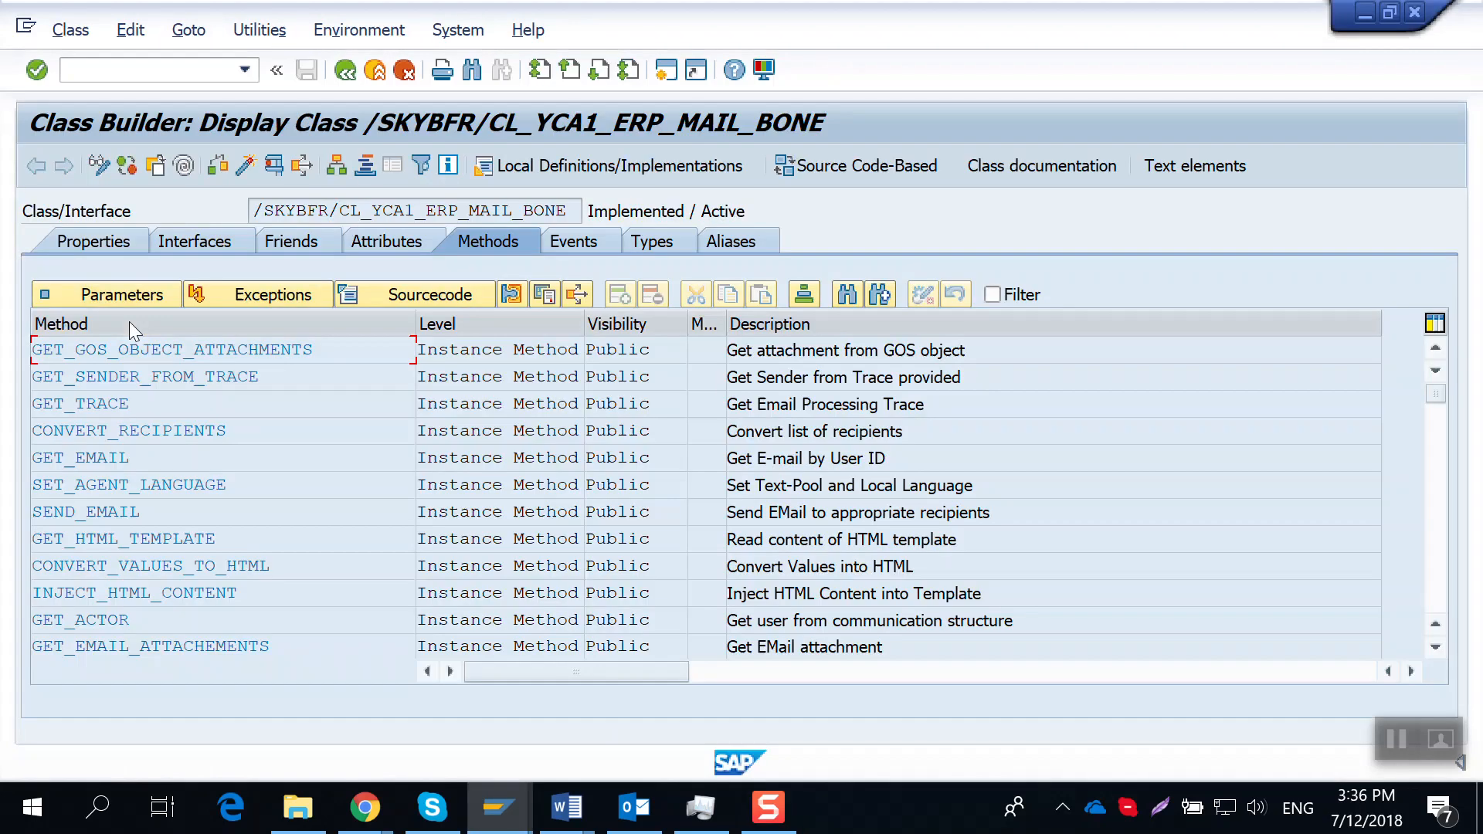
{"action": "mouse_move", "coordinate": [239, 358]}
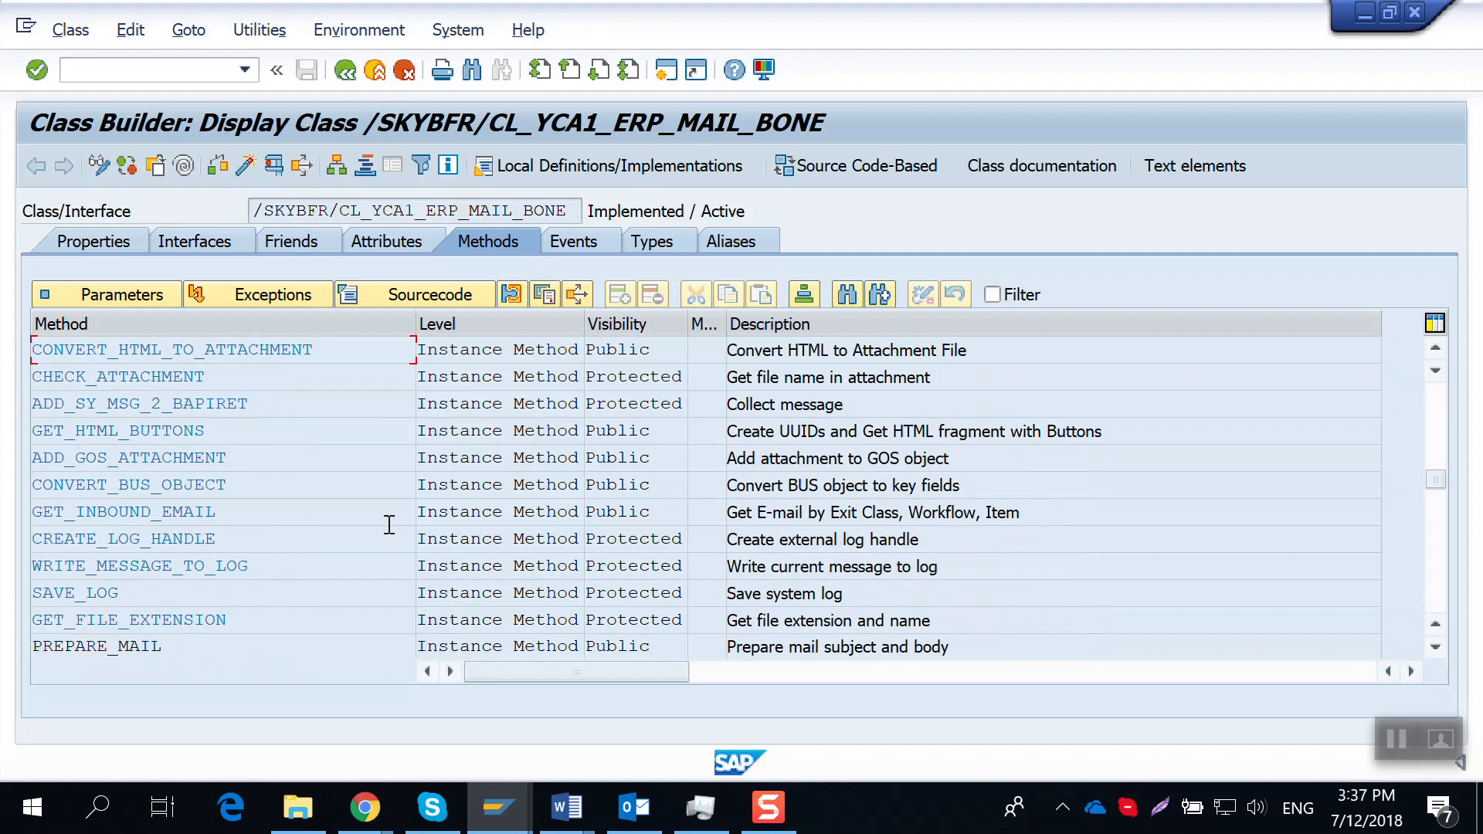
{"action": "scroll", "scroll_direction": "down", "scroll_amount": 3}
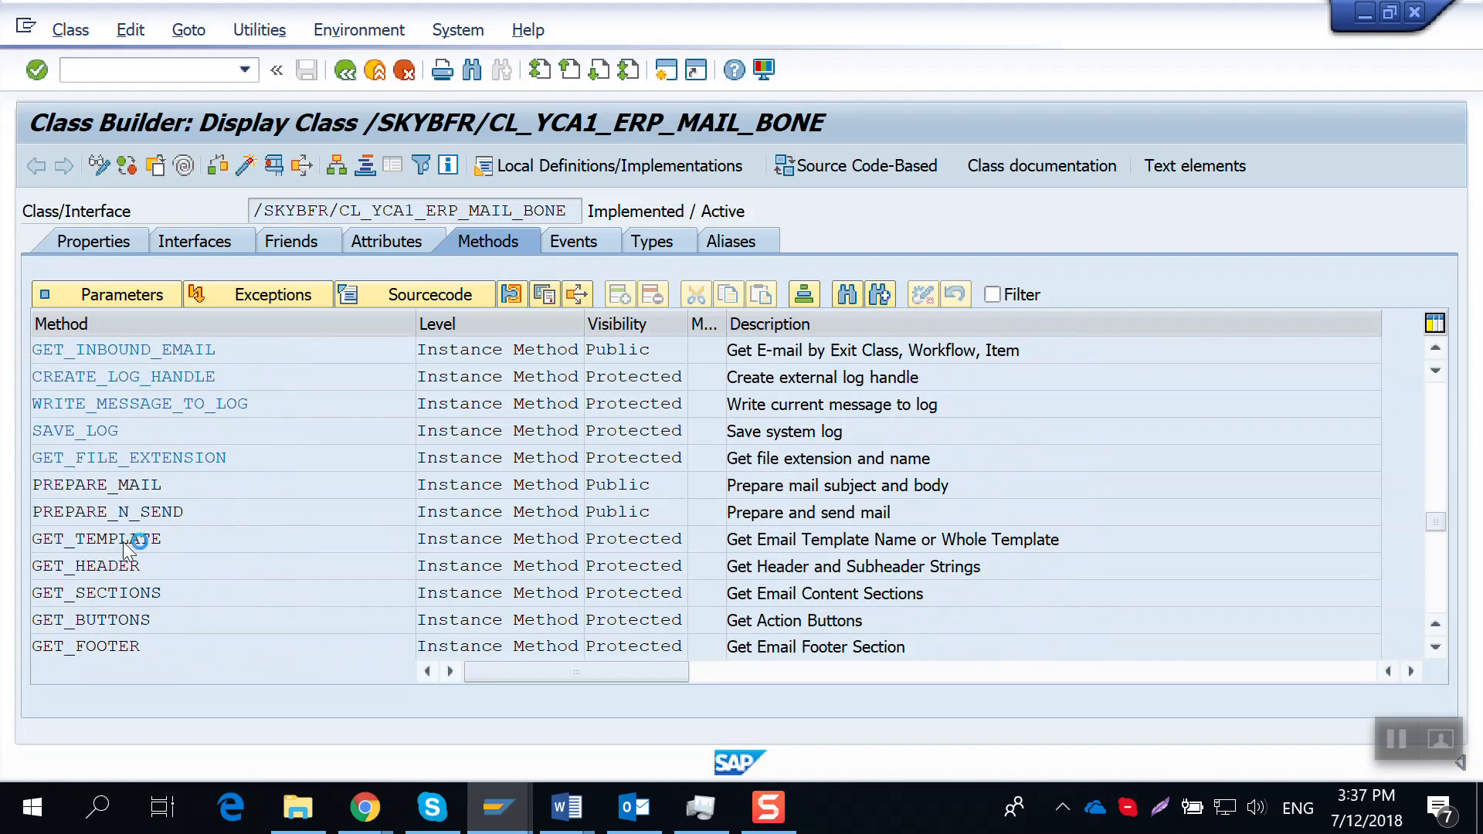
{"action": "double_click", "coordinate": [95, 539]}
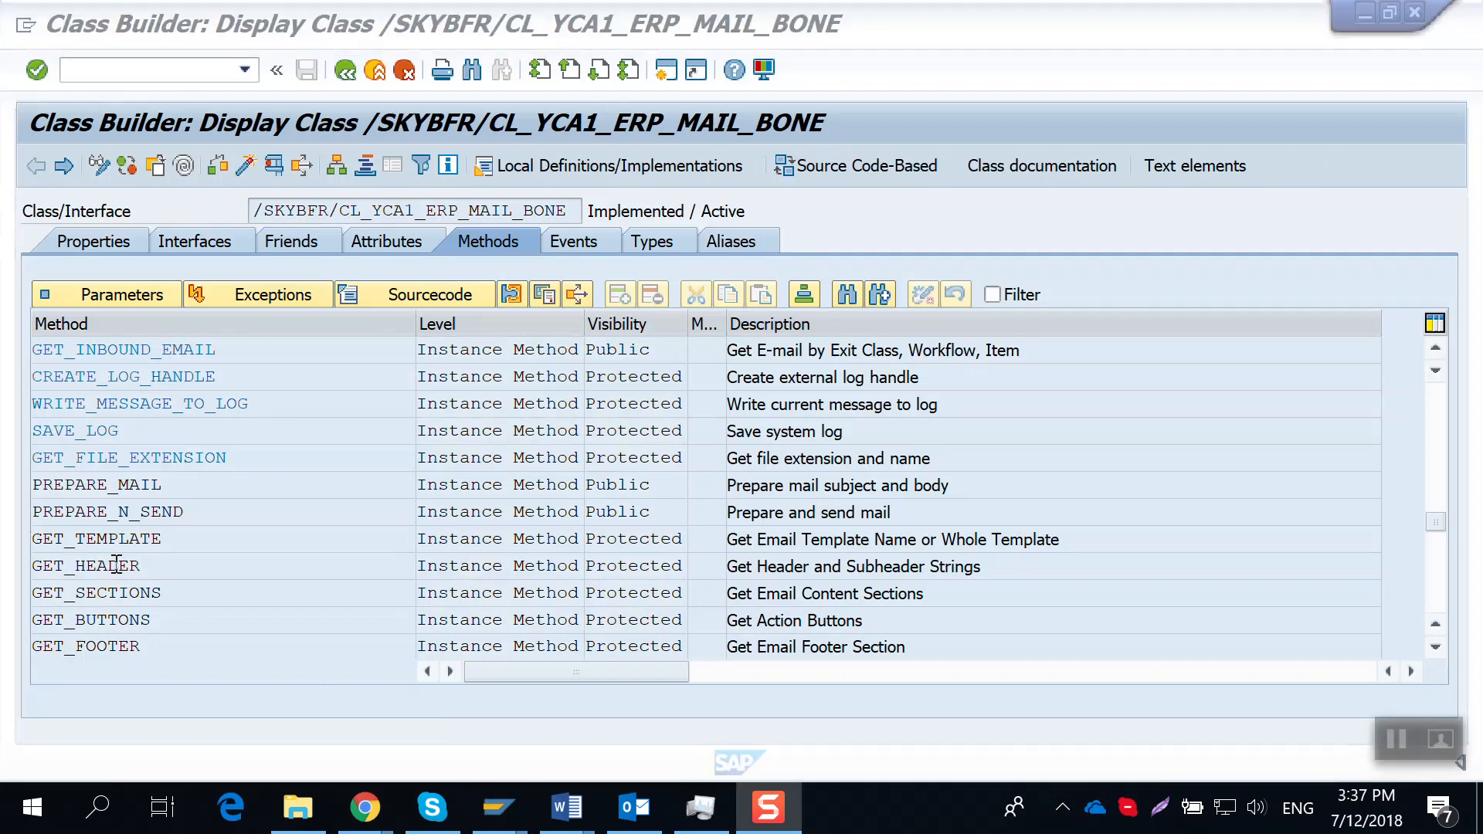
View GET_HEADER's source beside the review email, then return to the methods list.
{"action": "double_click", "coordinate": [85, 566]}
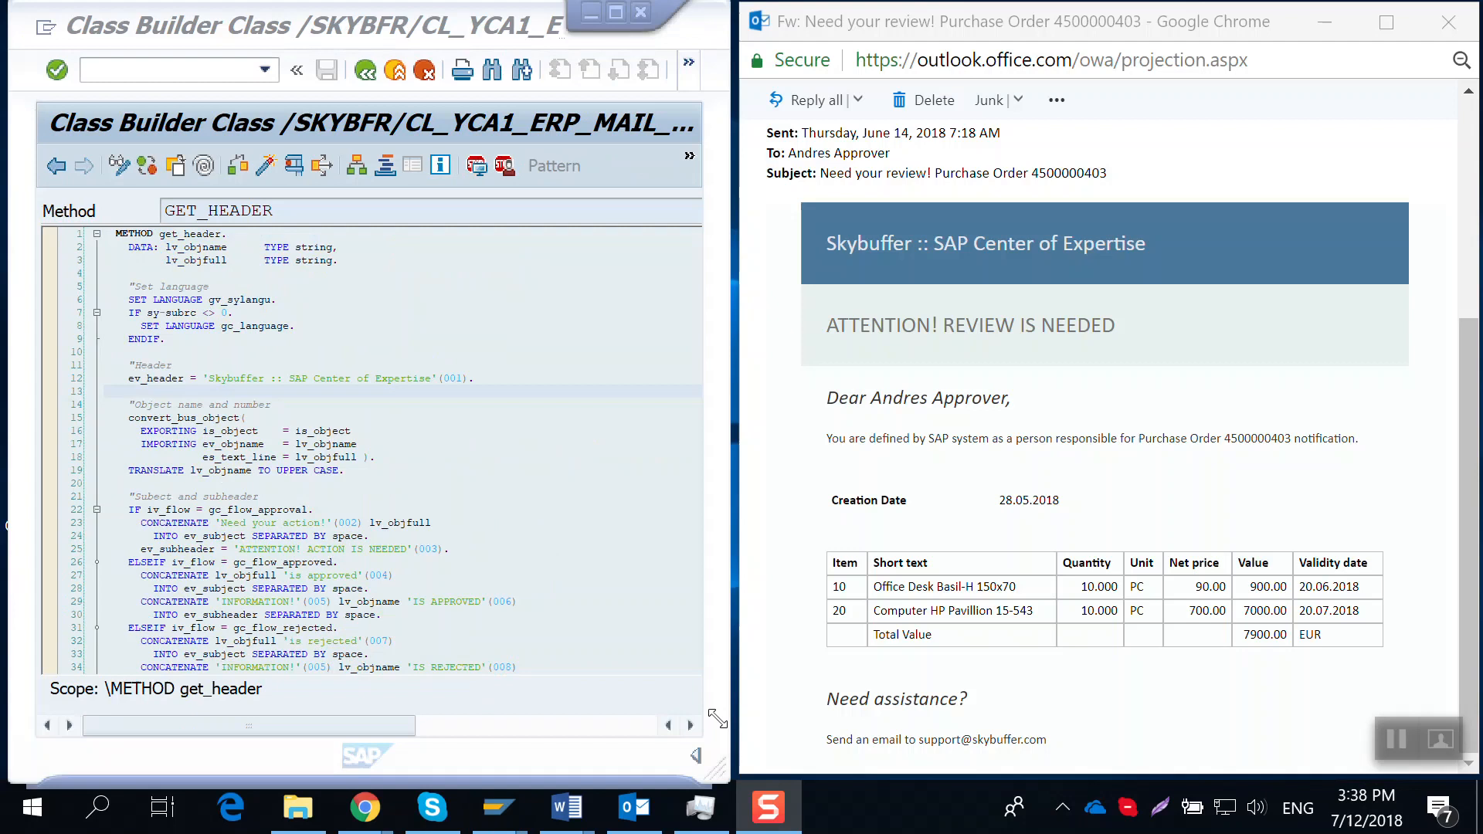
{"action": "mouse_move", "coordinate": [961, 252]}
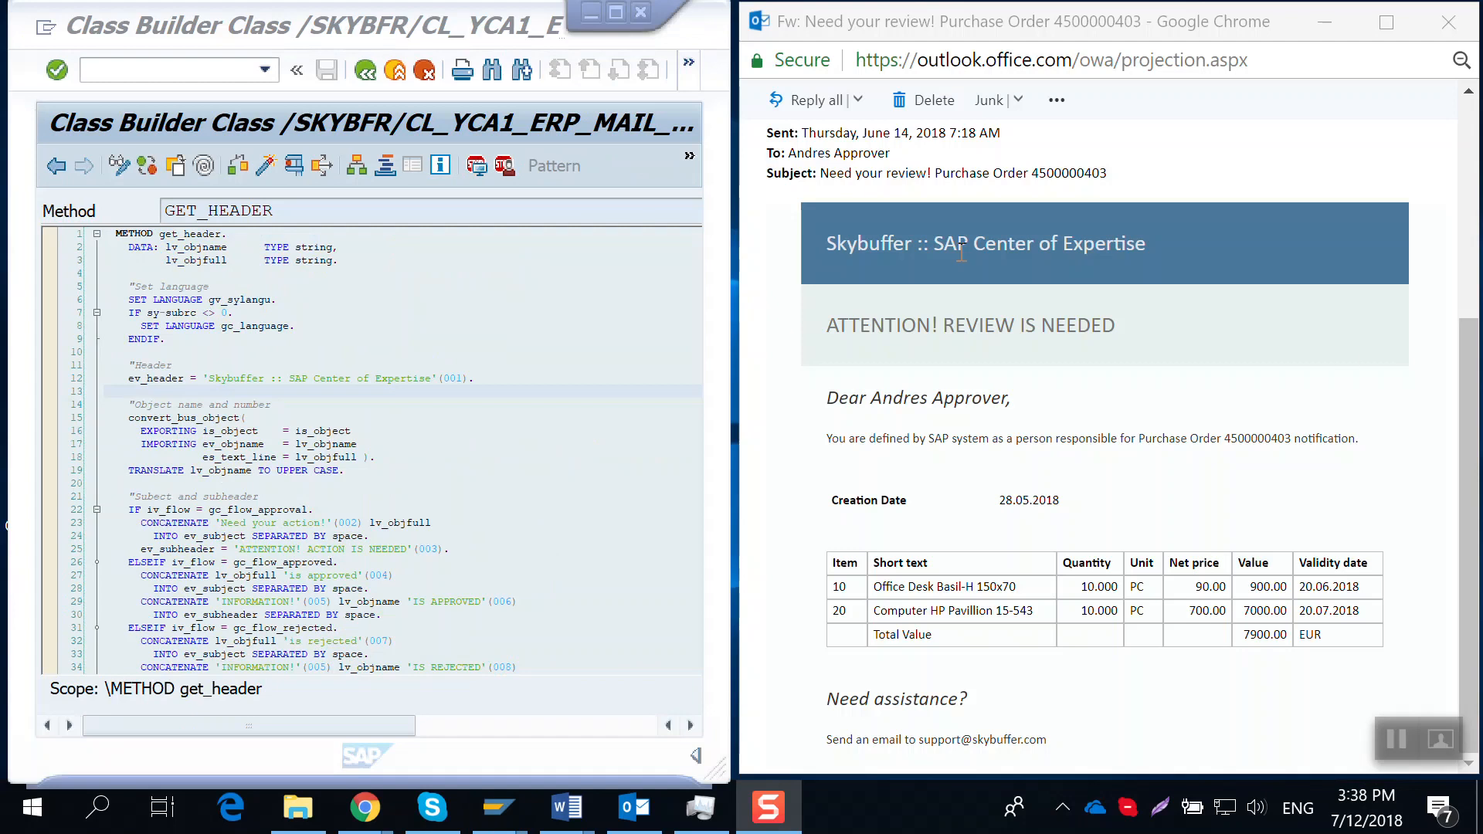
{"action": "mouse_move", "coordinate": [943, 353]}
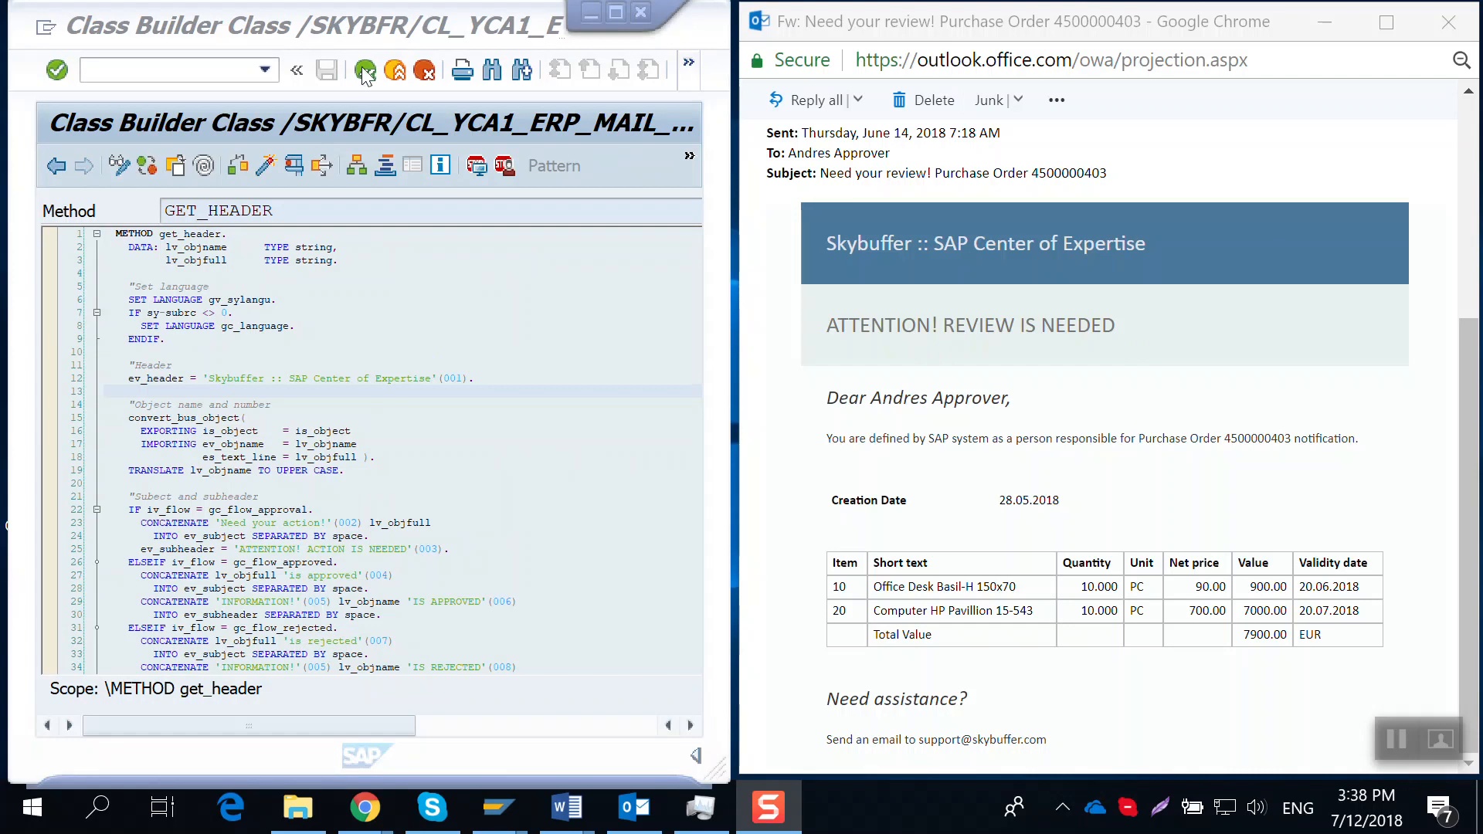
{"action": "left_click", "coordinate": [364, 71]}
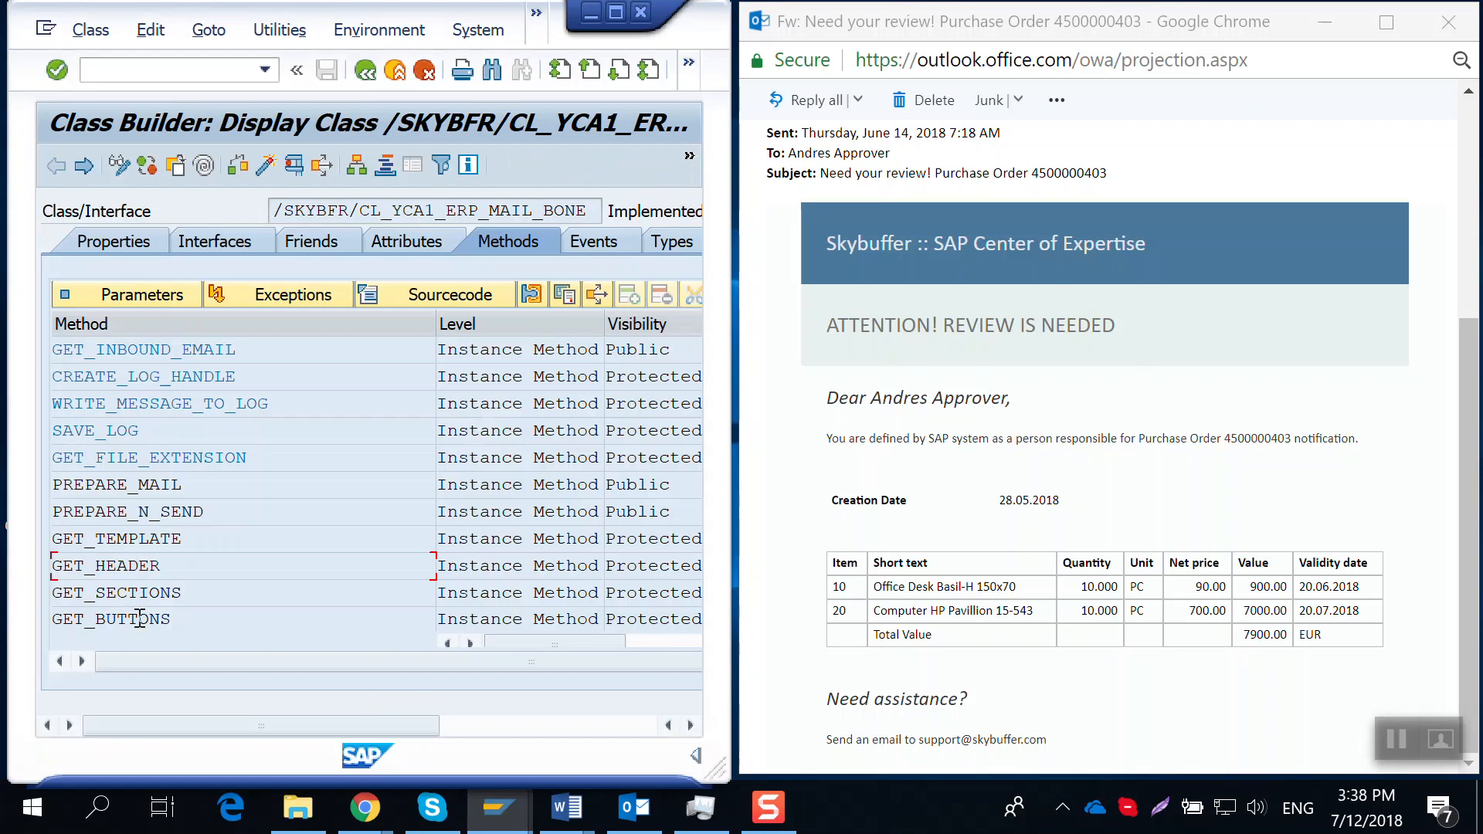
{"action": "double_click", "coordinate": [117, 594]}
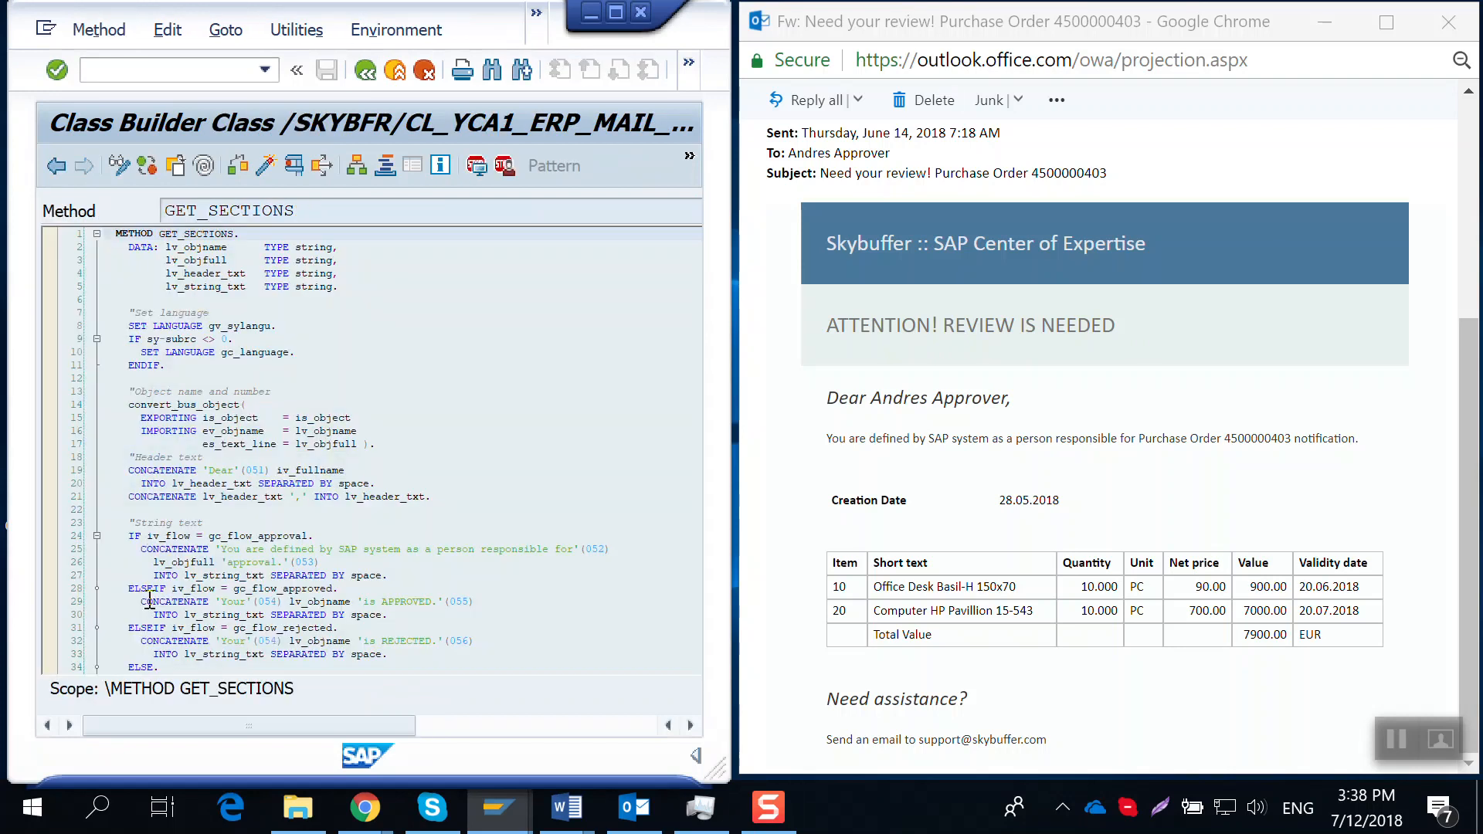
{"action": "mouse_move", "coordinate": [624, 423]}
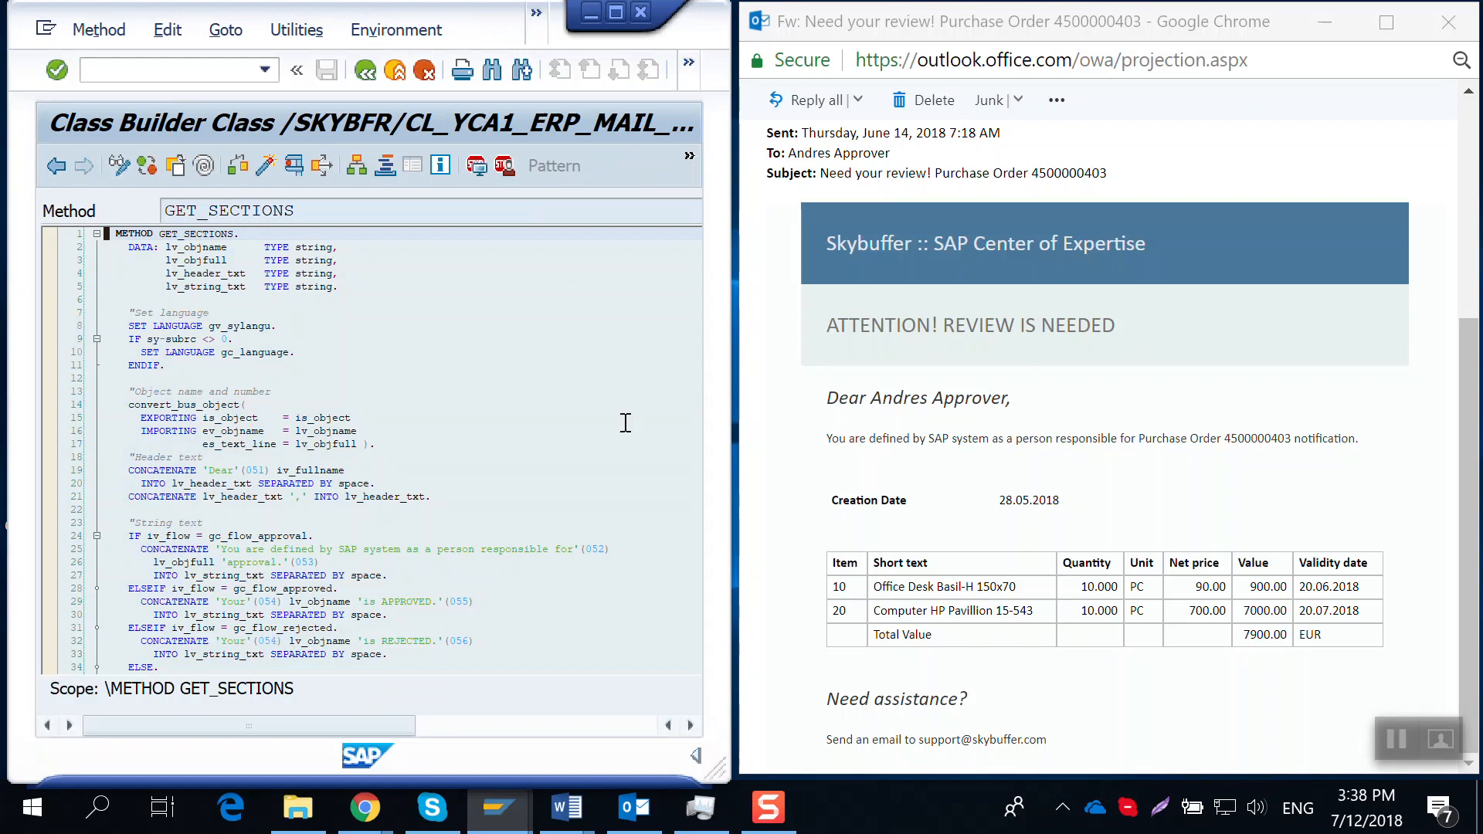
{"action": "mouse_move", "coordinate": [825, 467]}
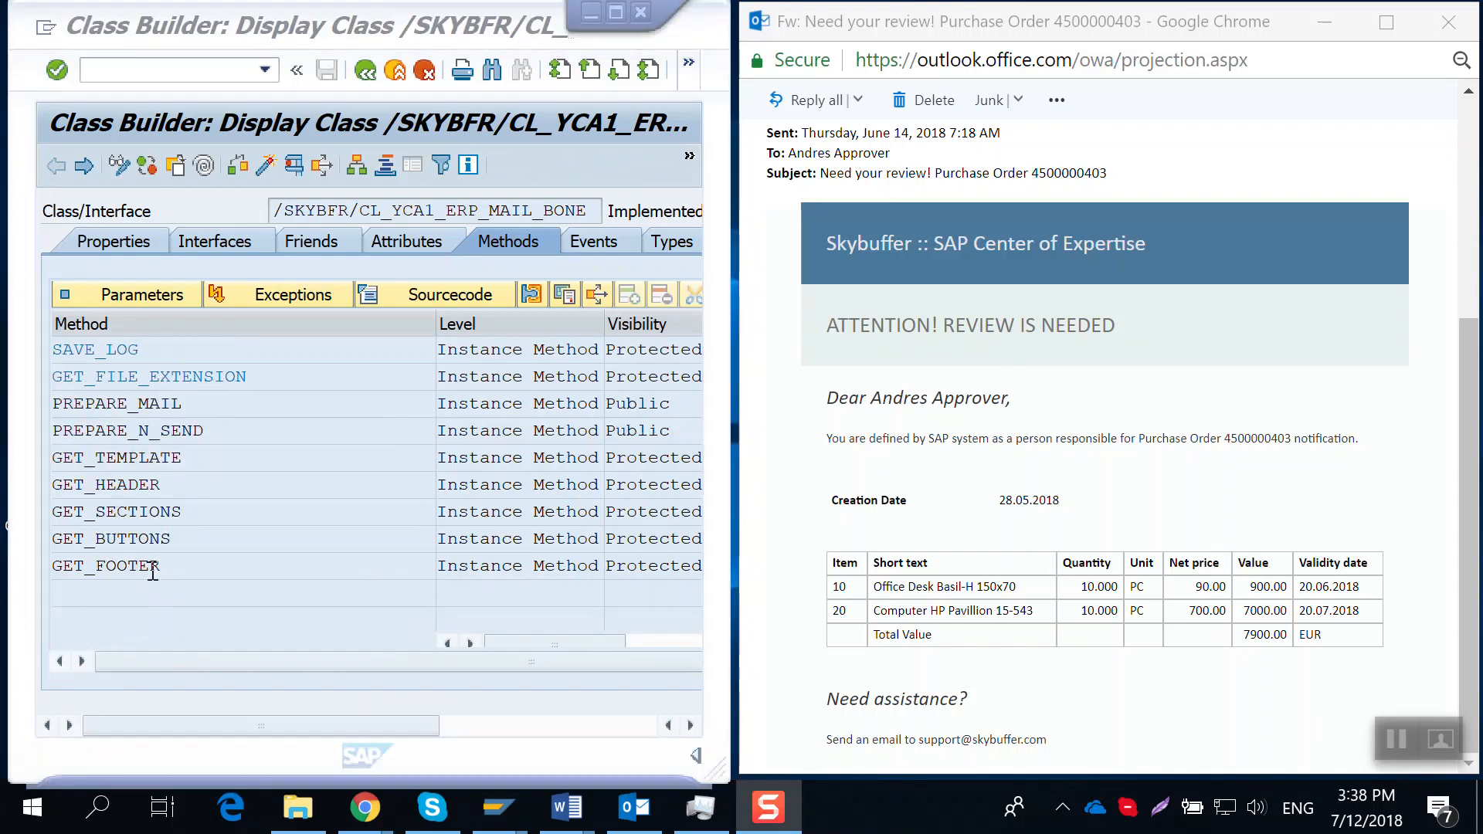
{"action": "double_click", "coordinate": [116, 565]}
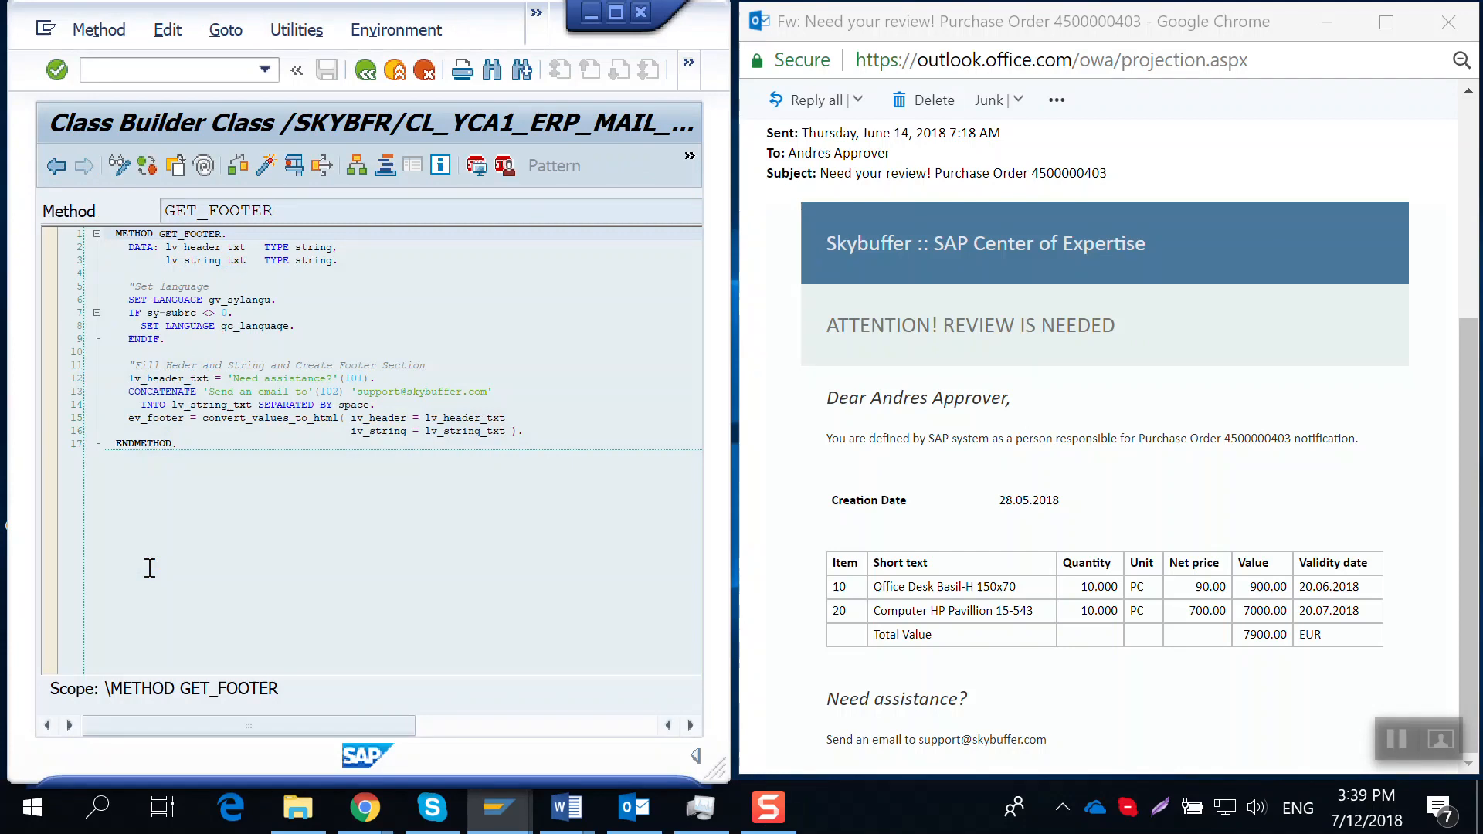
{"action": "mouse_move", "coordinate": [827, 698]}
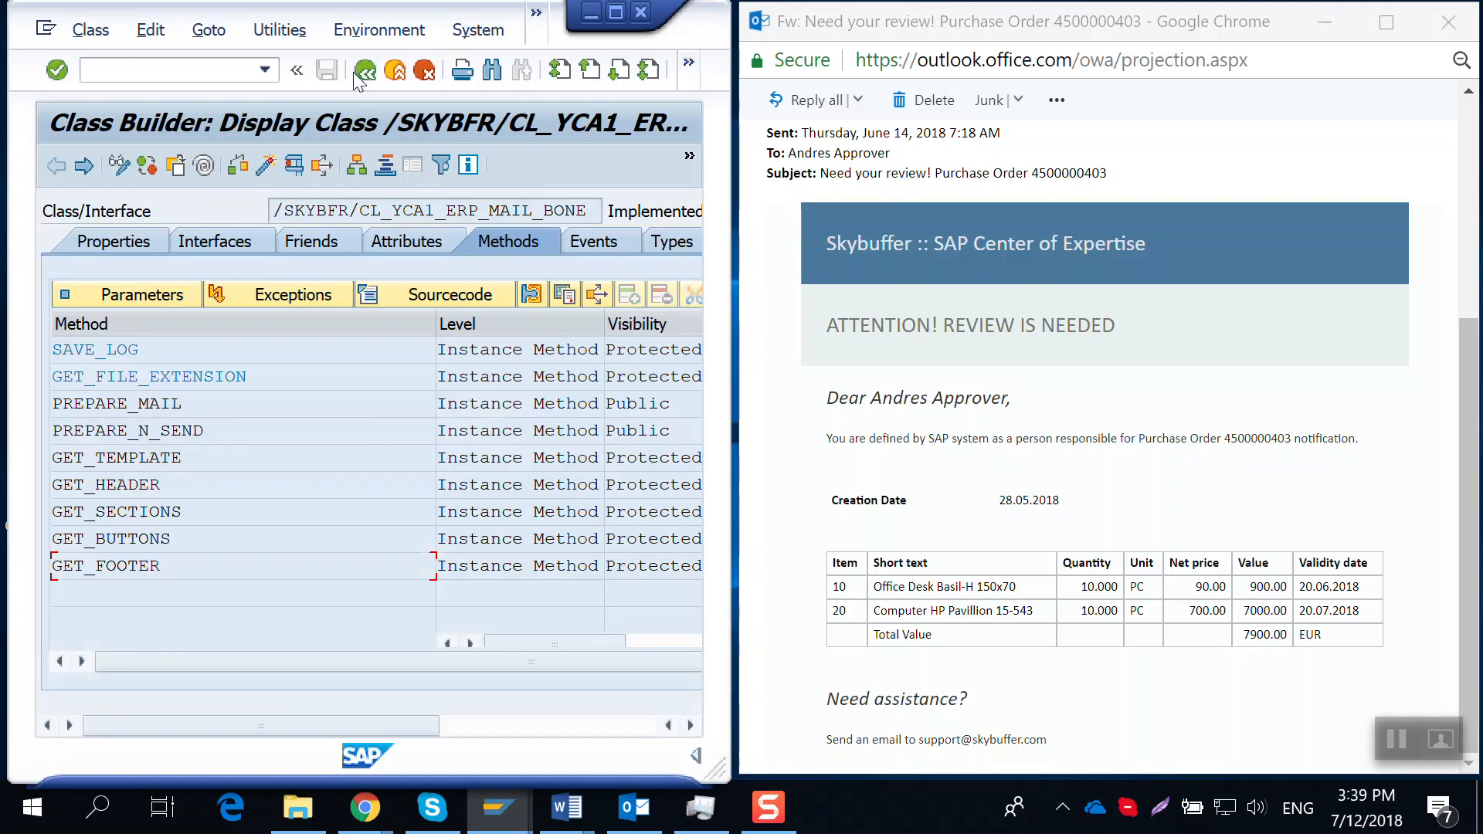
{"action": "mouse_move", "coordinate": [629, 21]}
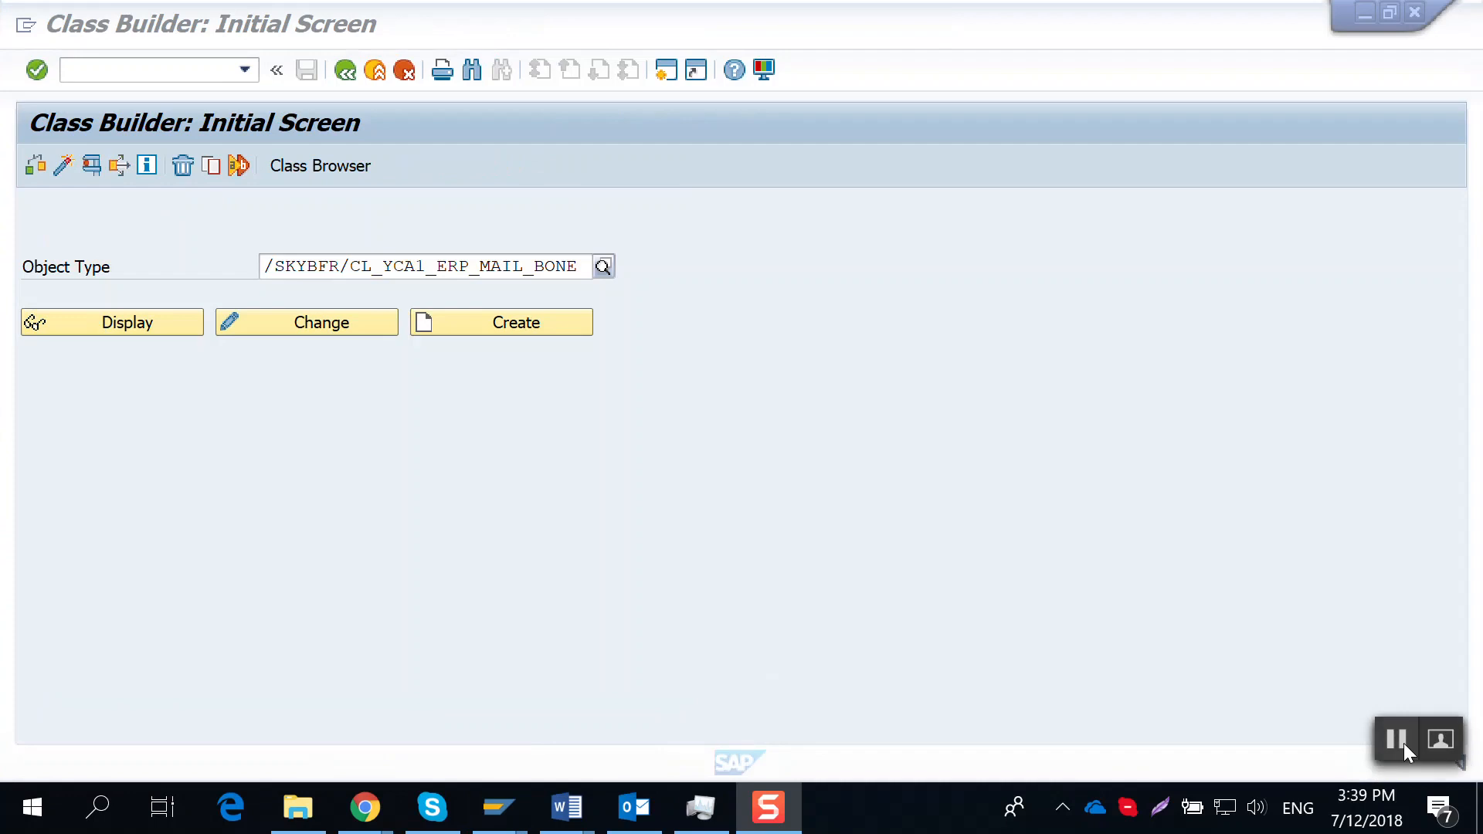
Enter /SKYBFR/CL_YCA1_ERP_MAIL_MM_PO as the class and display it.
{"action": "type", "text": "/SKYBFR/CL_YCA1_ERP_MAIL_MM_PO"}
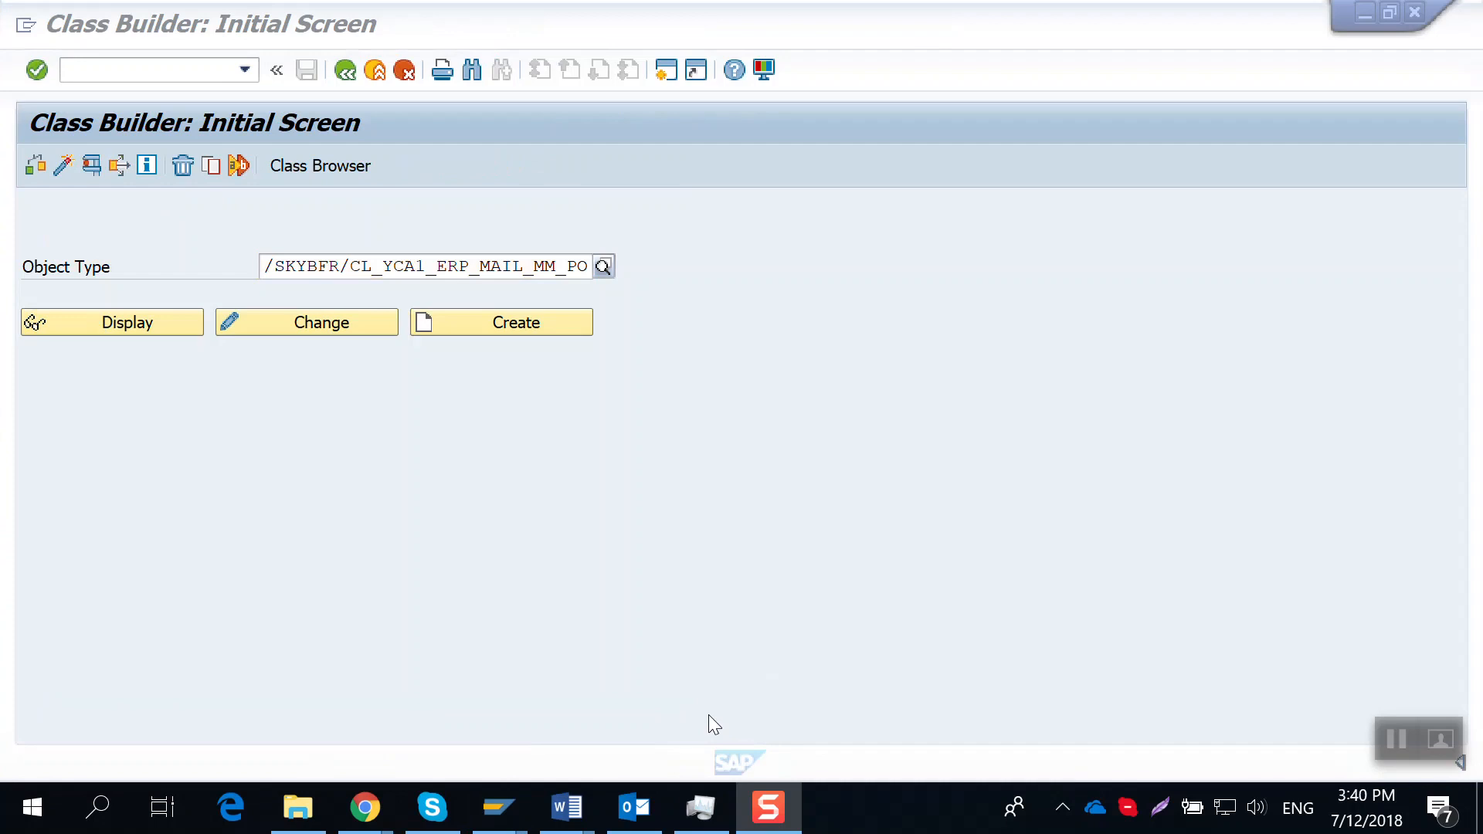
{"action": "mouse_move", "coordinate": [624, 530]}
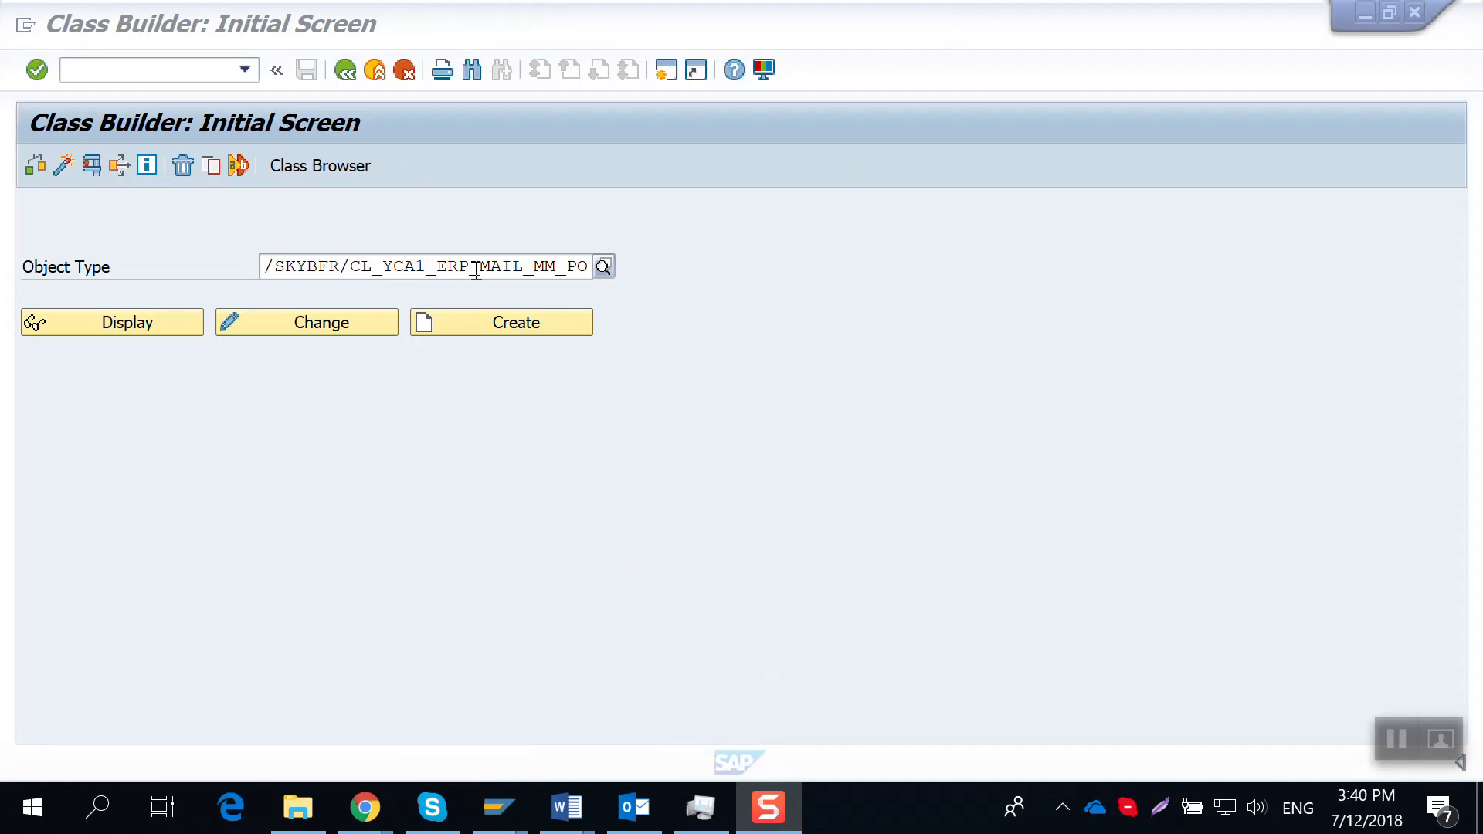
{"action": "mouse_move", "coordinate": [578, 274]}
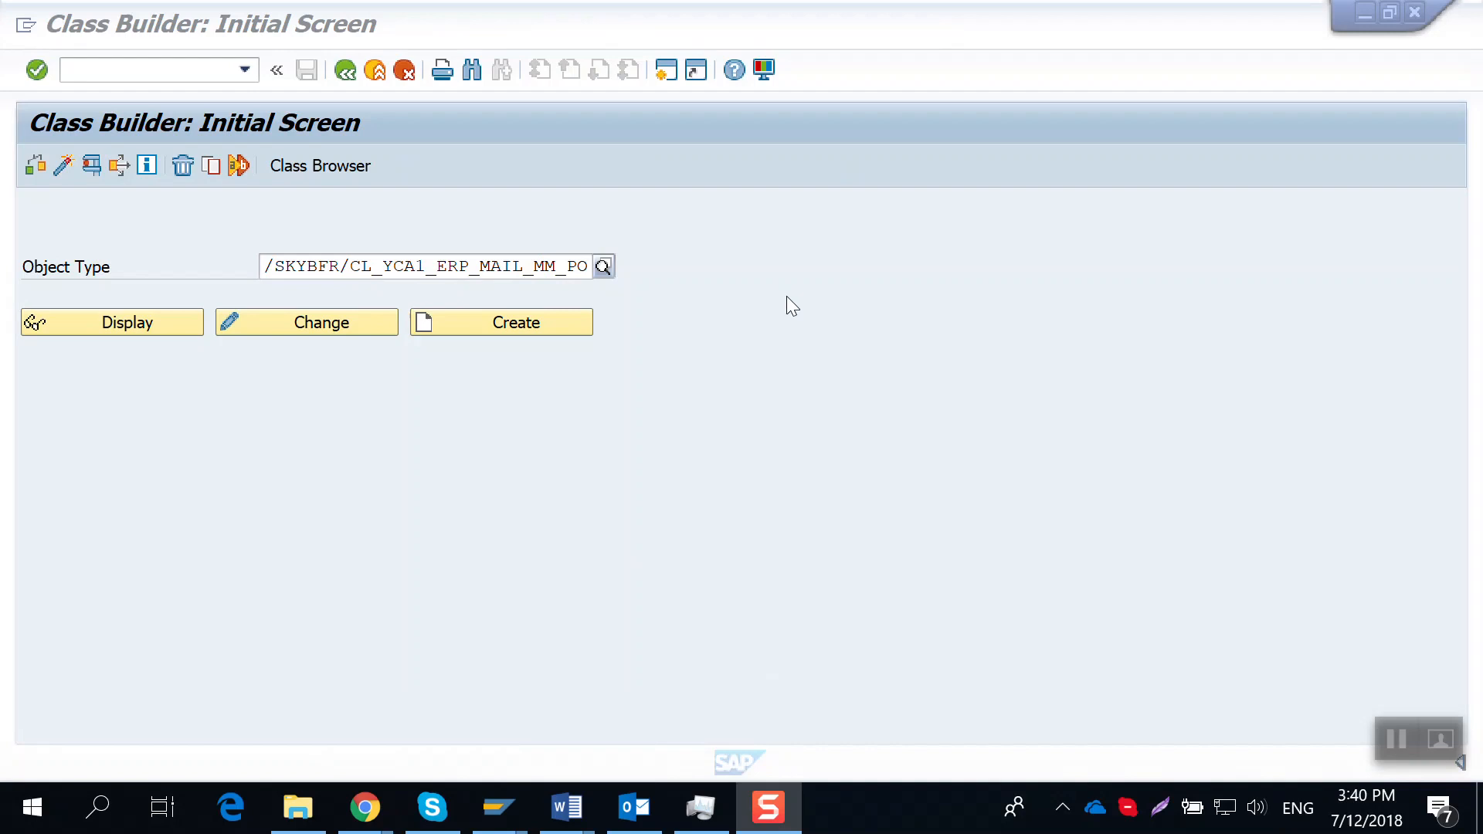
{"action": "left_click", "coordinate": [111, 323]}
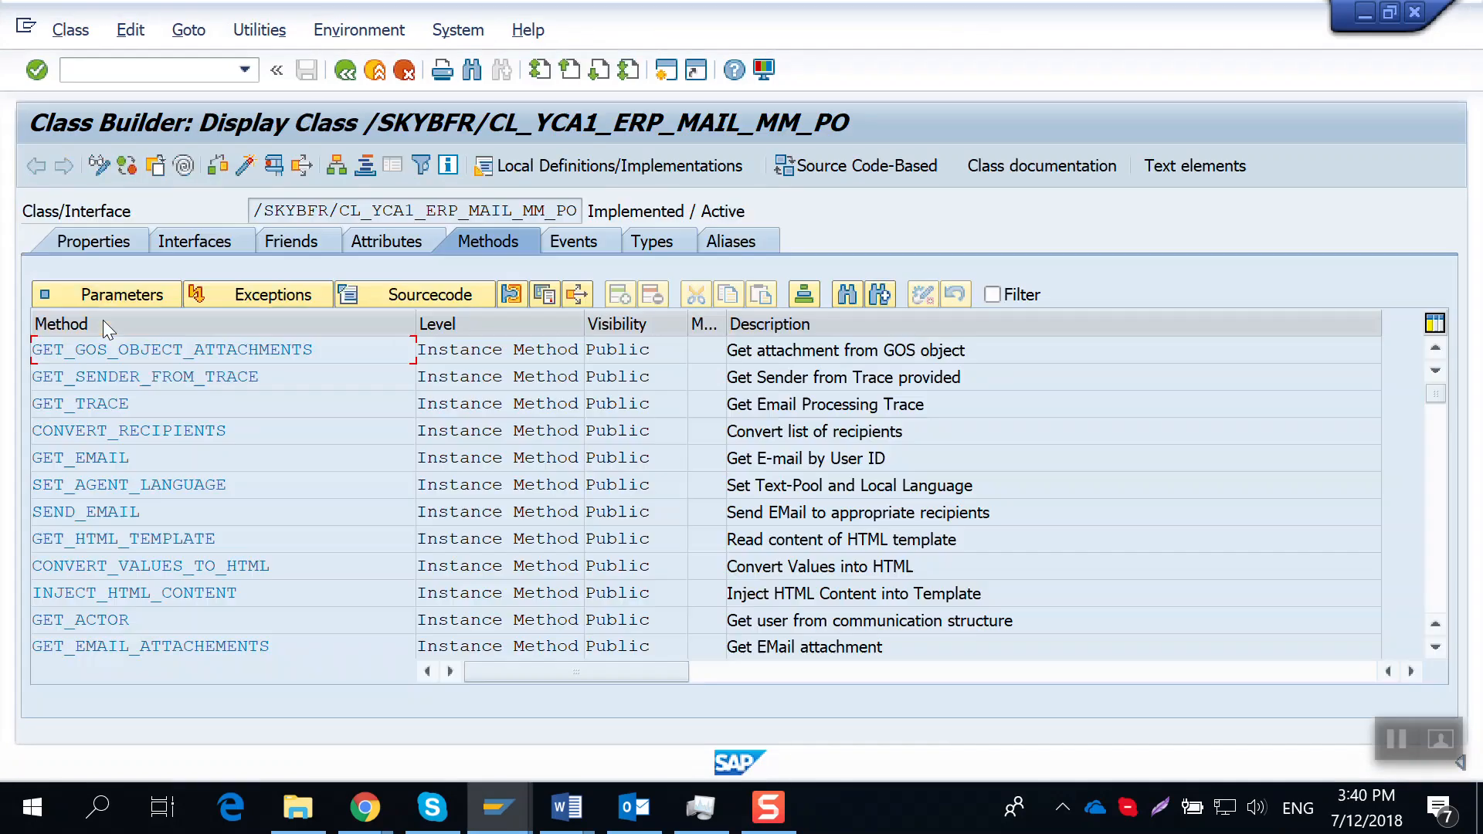
Scroll the MM_PO methods list and open GET_SECTIONS source code.
{"action": "scroll", "scroll_direction": "down", "scroll_amount": 3}
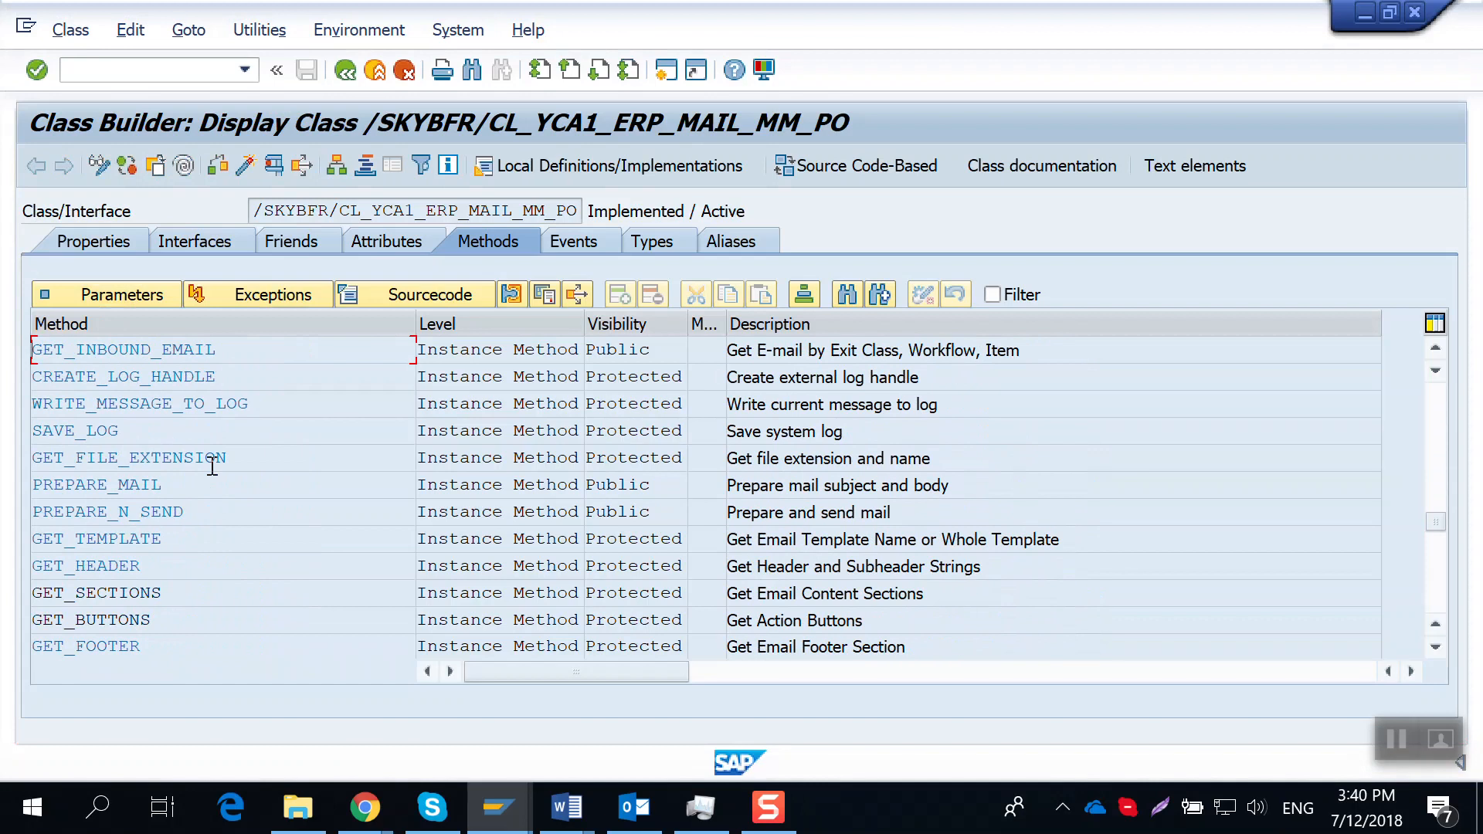
{"action": "mouse_move", "coordinate": [140, 593]}
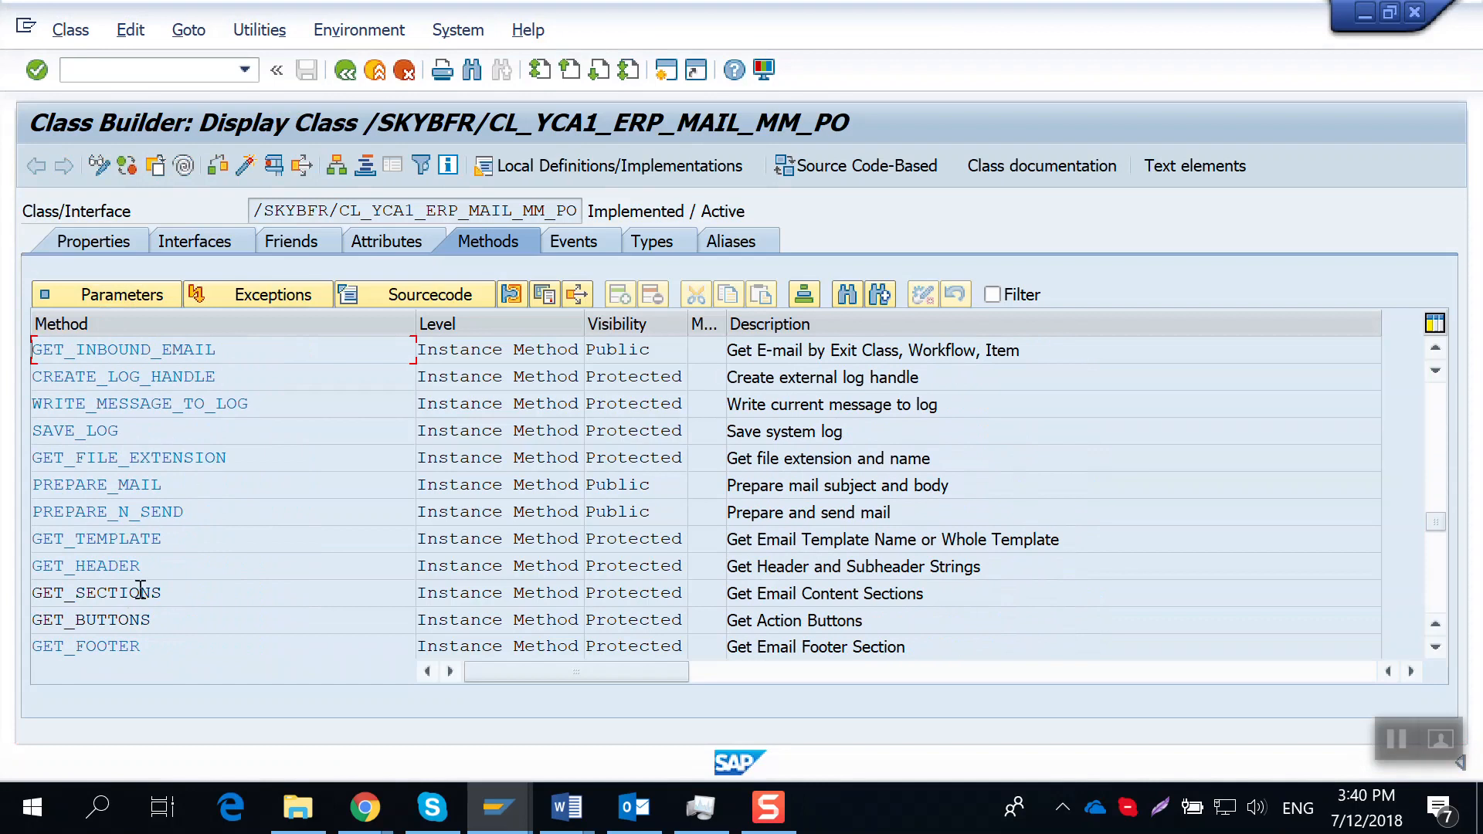
{"action": "double_click", "coordinate": [98, 593]}
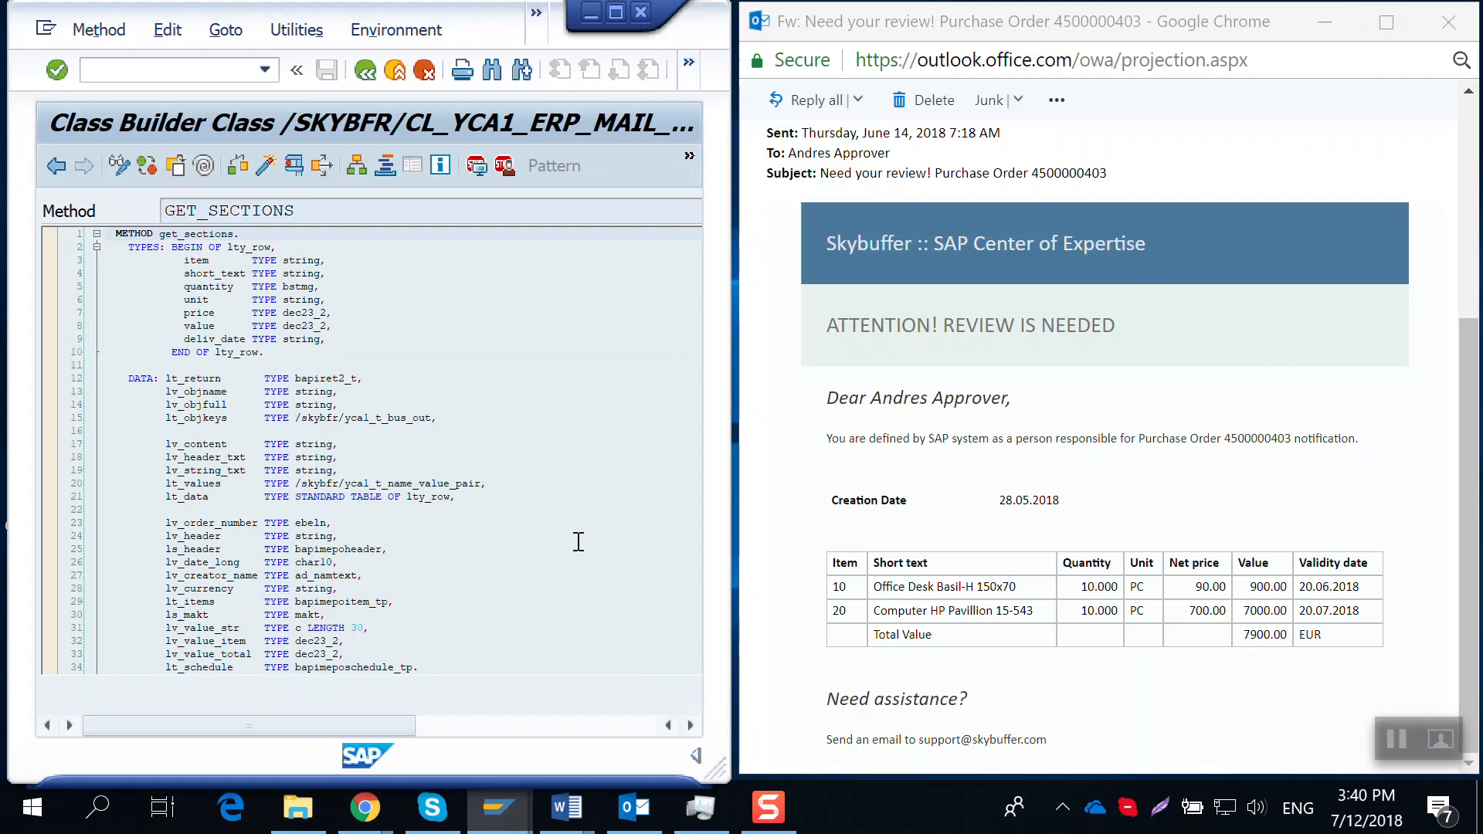
{"action": "mouse_move", "coordinate": [1140, 418]}
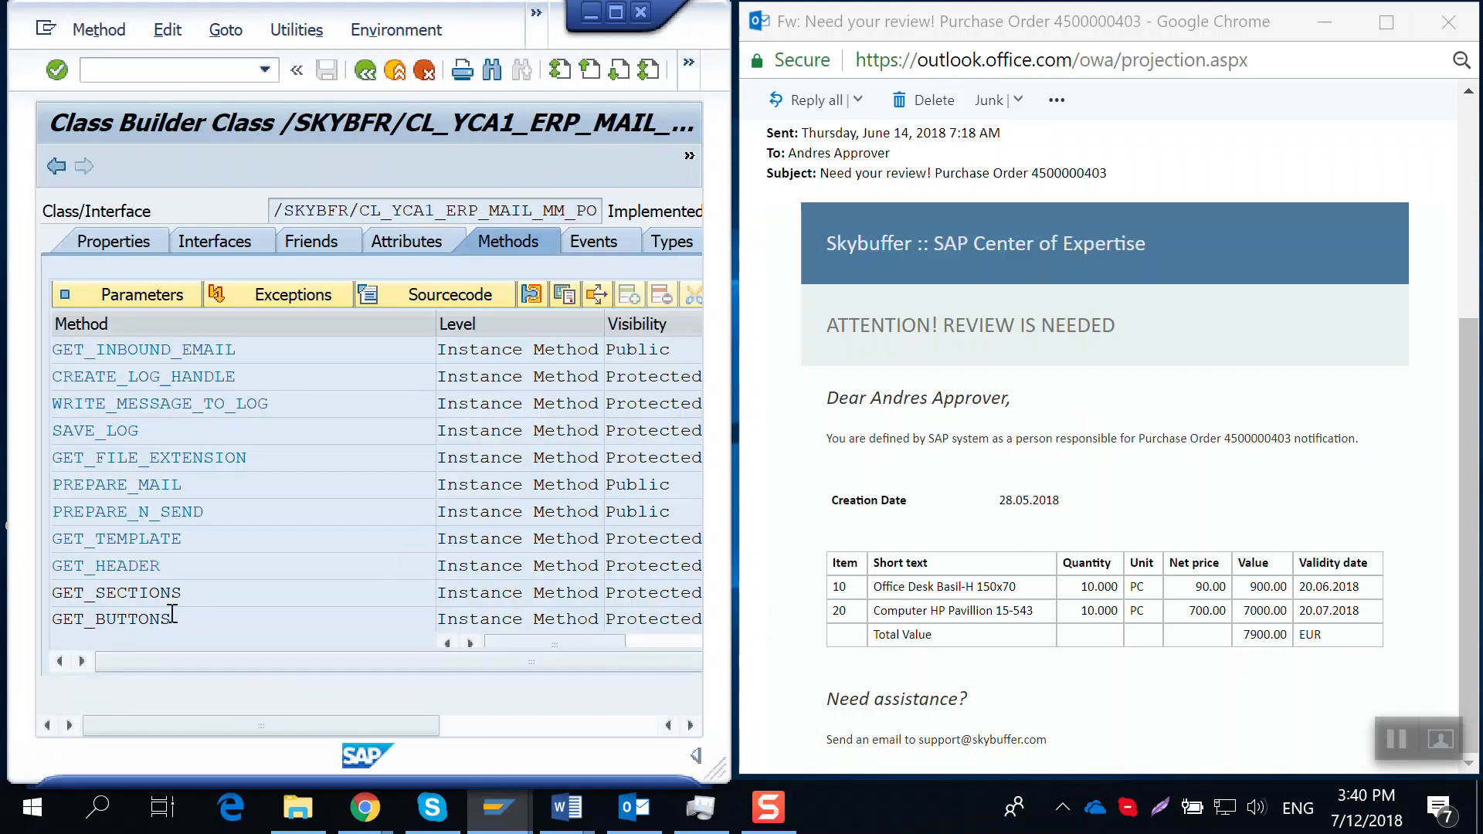
View GET_BUTTONS source beside the email, then maximize the SAP window.
{"action": "double_click", "coordinate": [115, 619]}
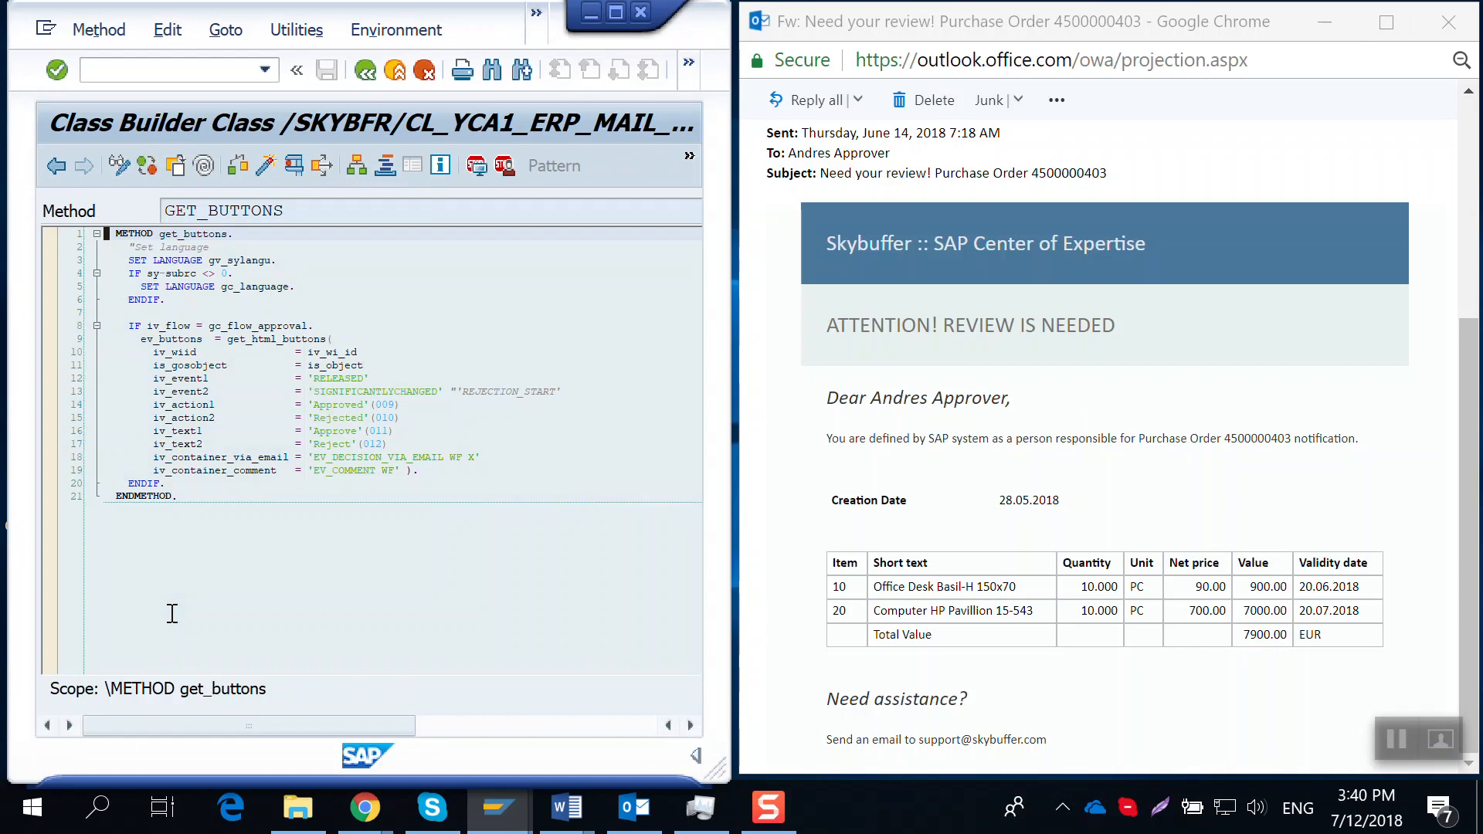
{"action": "mouse_move", "coordinate": [500, 645]}
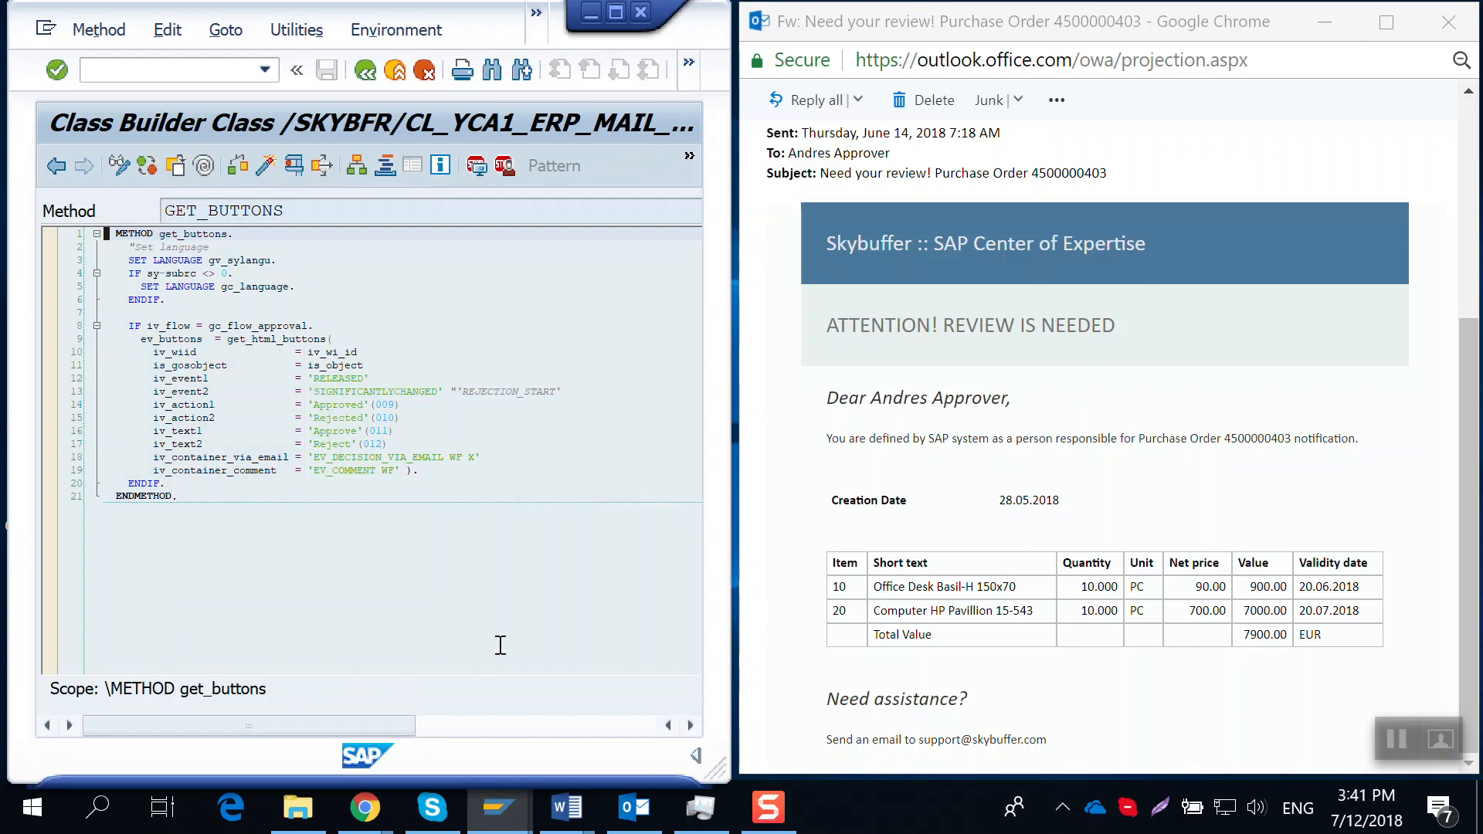
{"action": "mouse_move", "coordinate": [699, 690]}
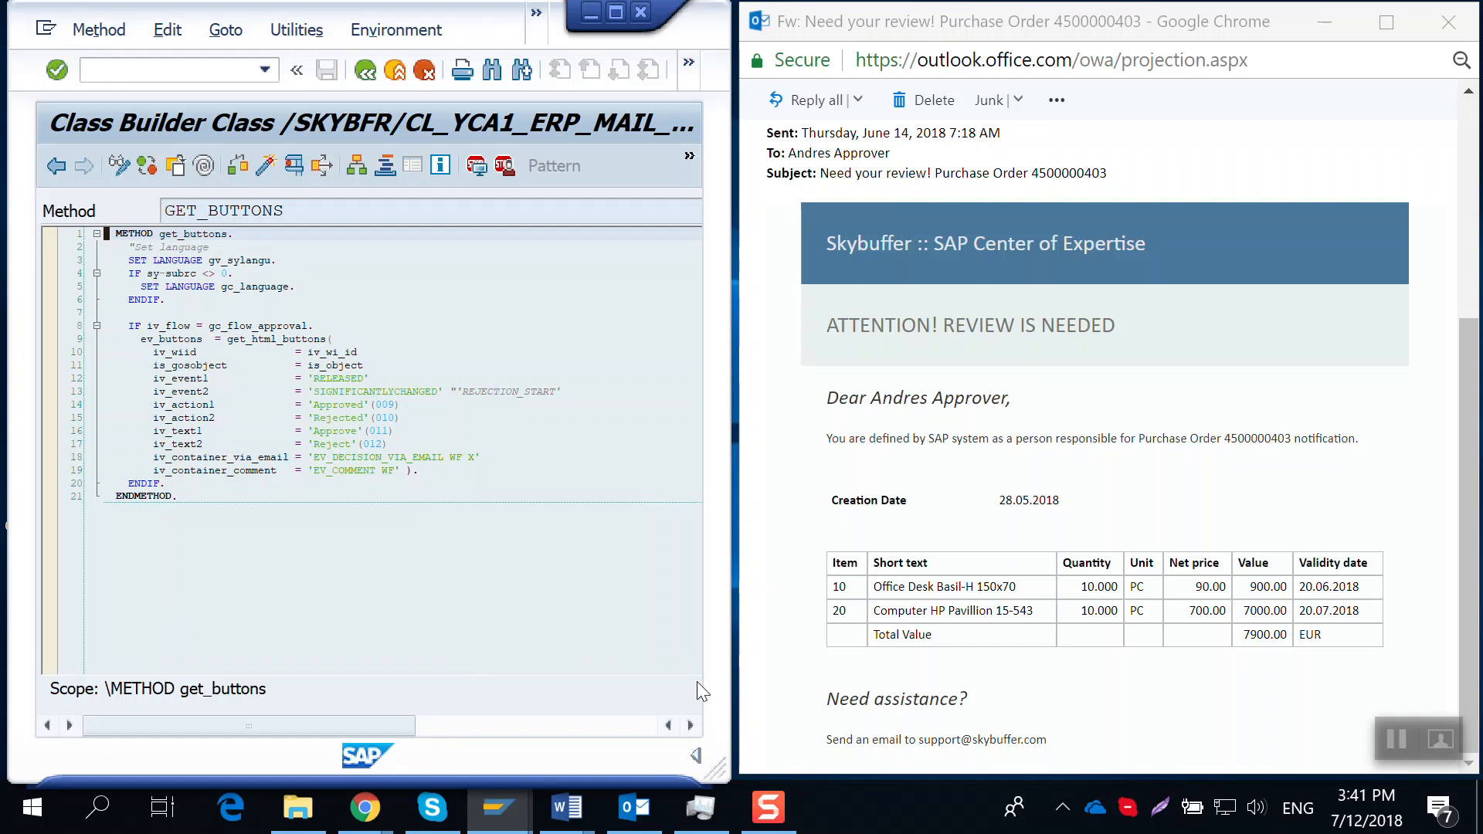
{"action": "mouse_move", "coordinate": [1014, 577]}
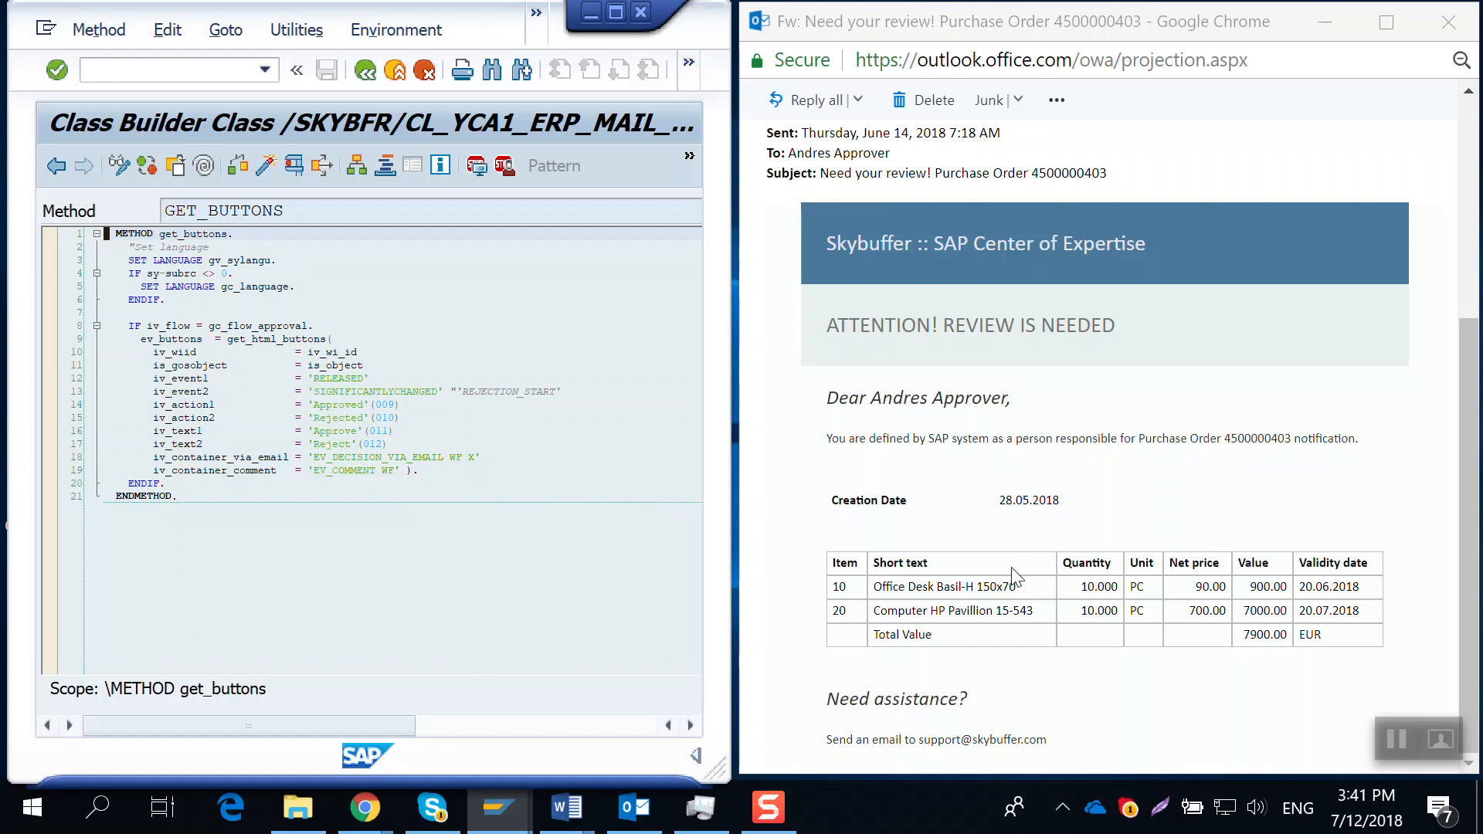
{"action": "mouse_move", "coordinate": [999, 682]}
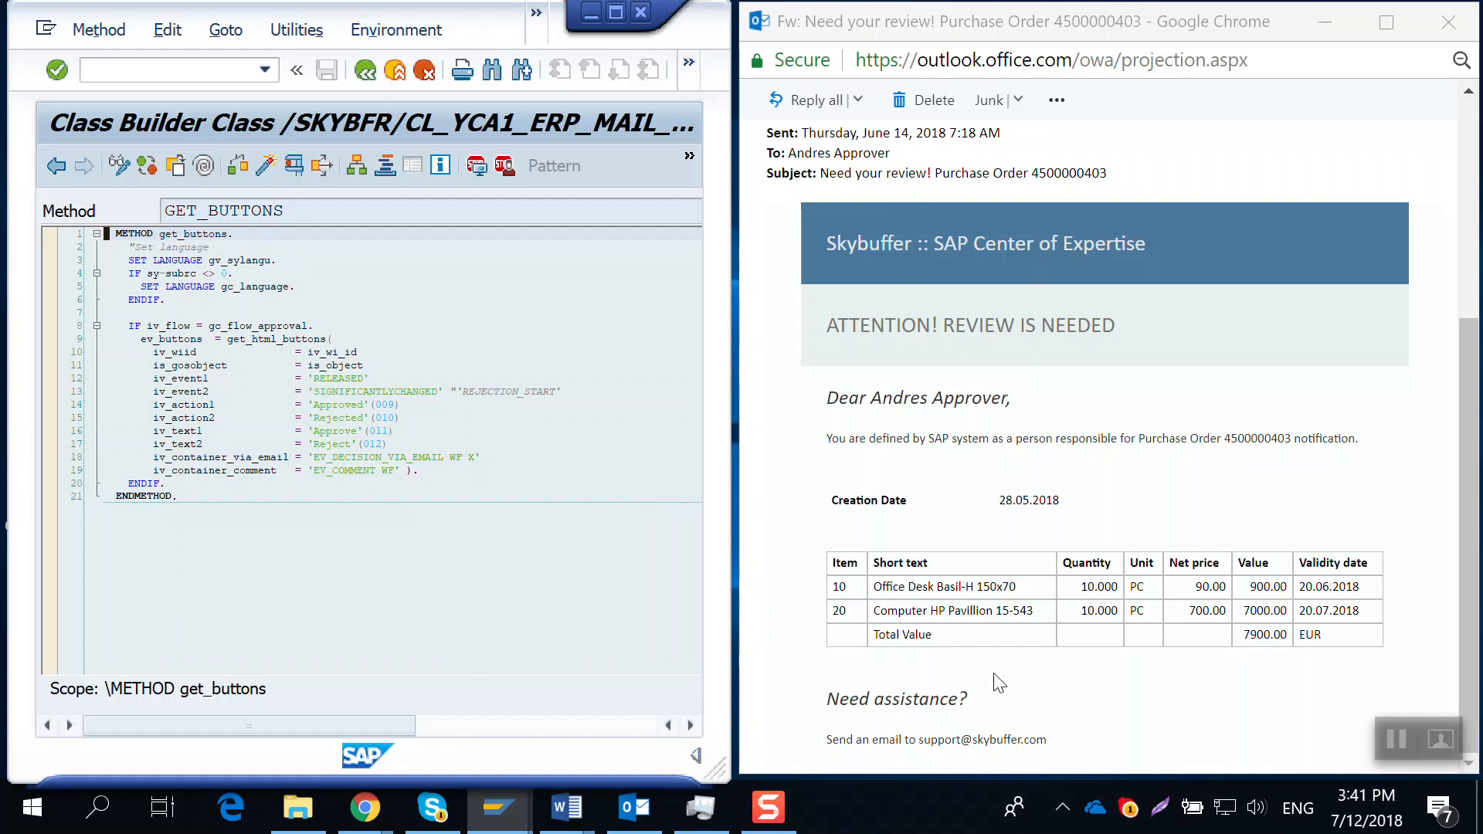
{"action": "mouse_move", "coordinate": [615, 34]}
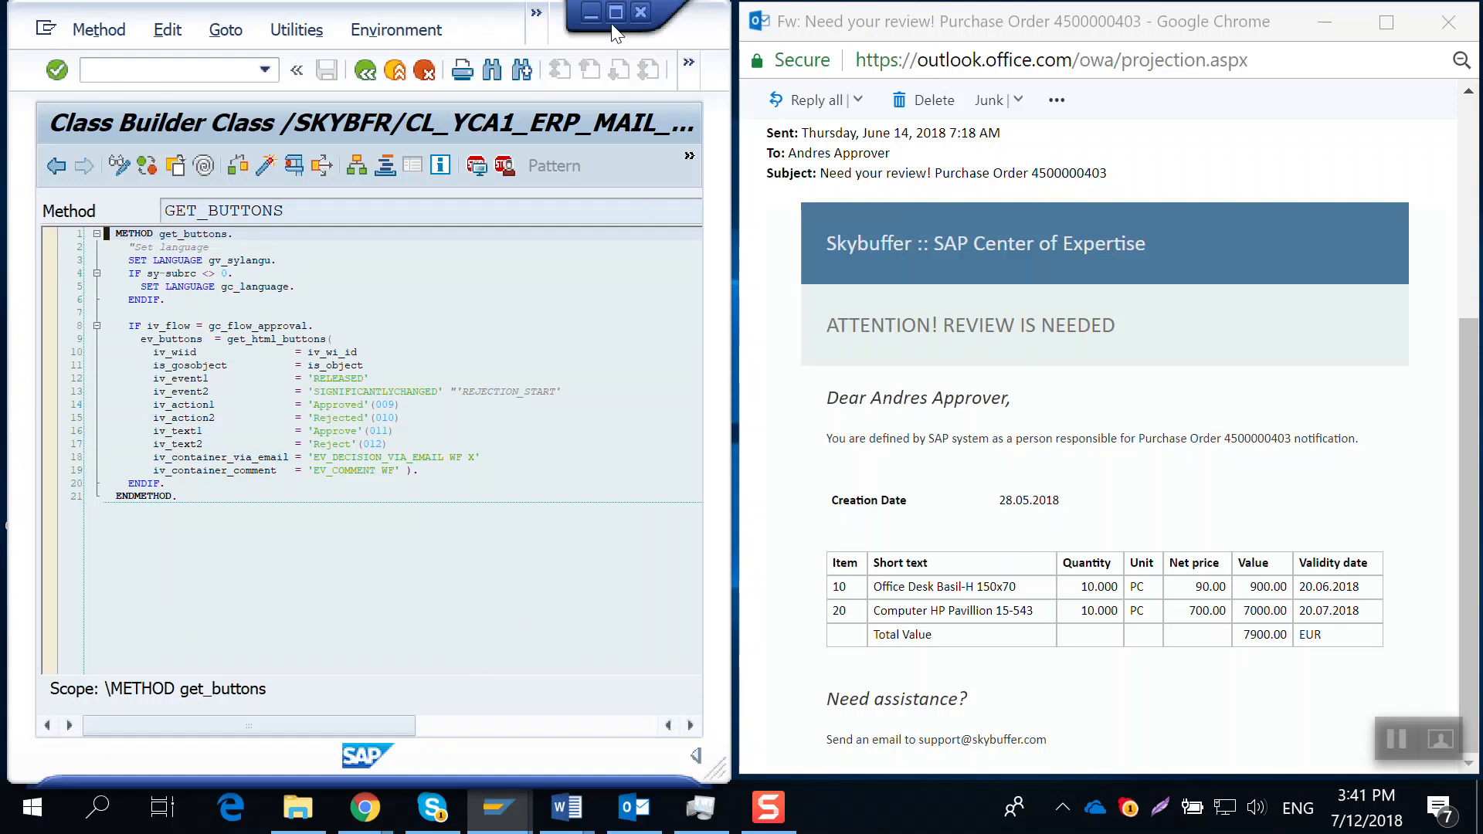
{"action": "left_click", "coordinate": [615, 12]}
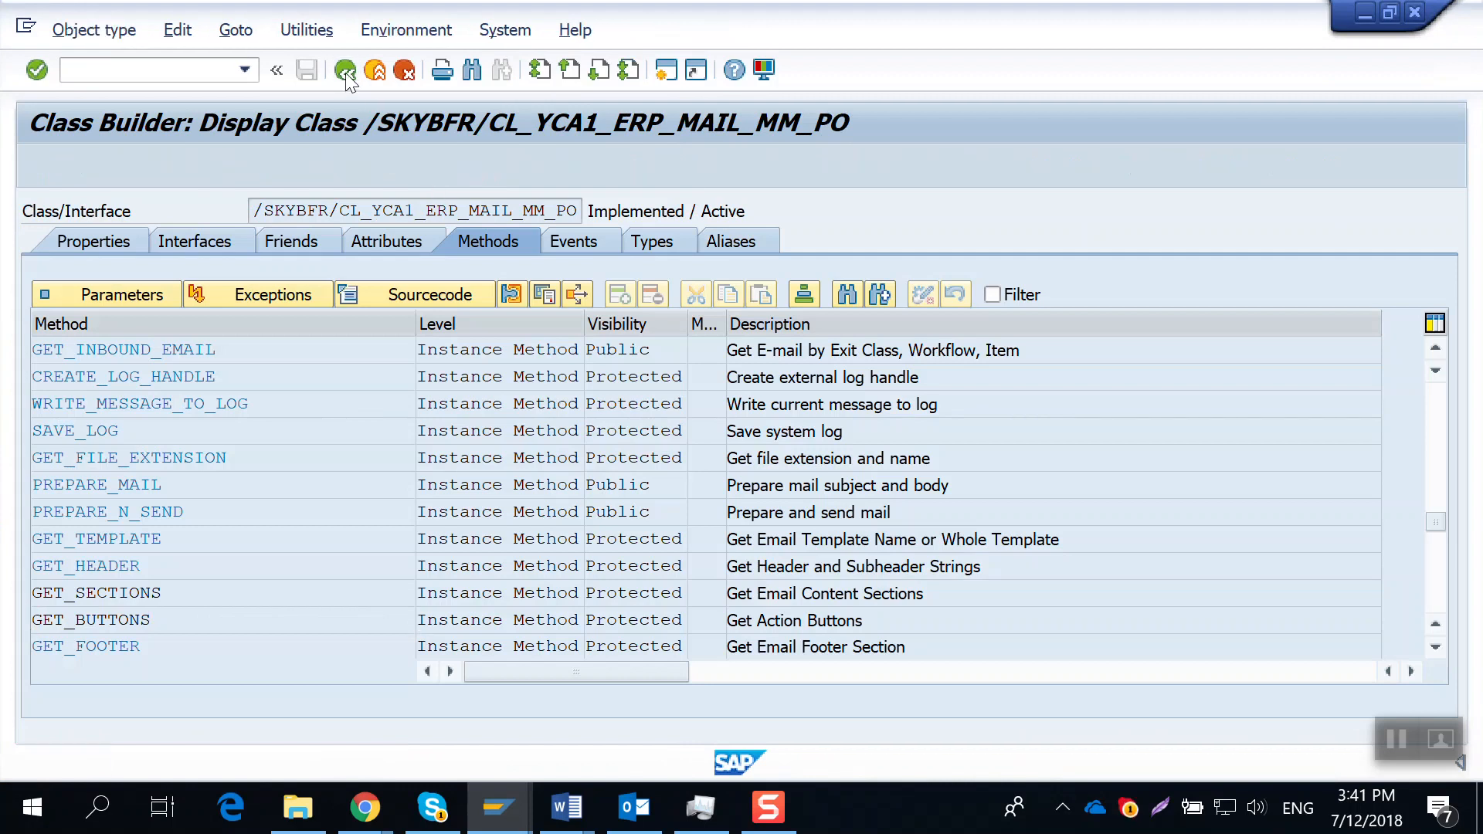
Go back twice to leave the Class Builder for SAP Easy Access.
{"action": "left_click", "coordinate": [344, 71]}
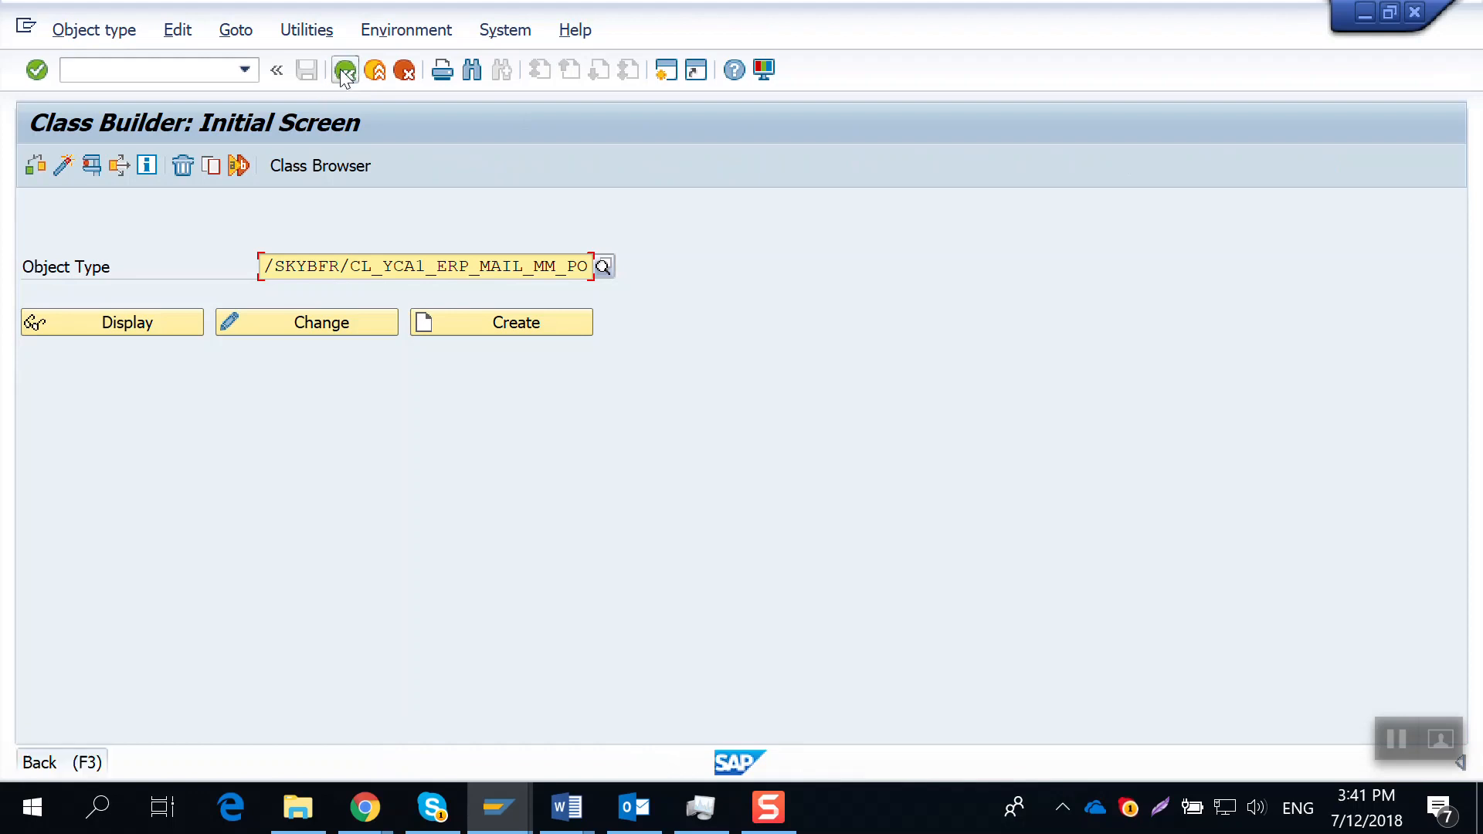
{"action": "left_click", "coordinate": [345, 69]}
{"action": "type", "text": "ME23N"}
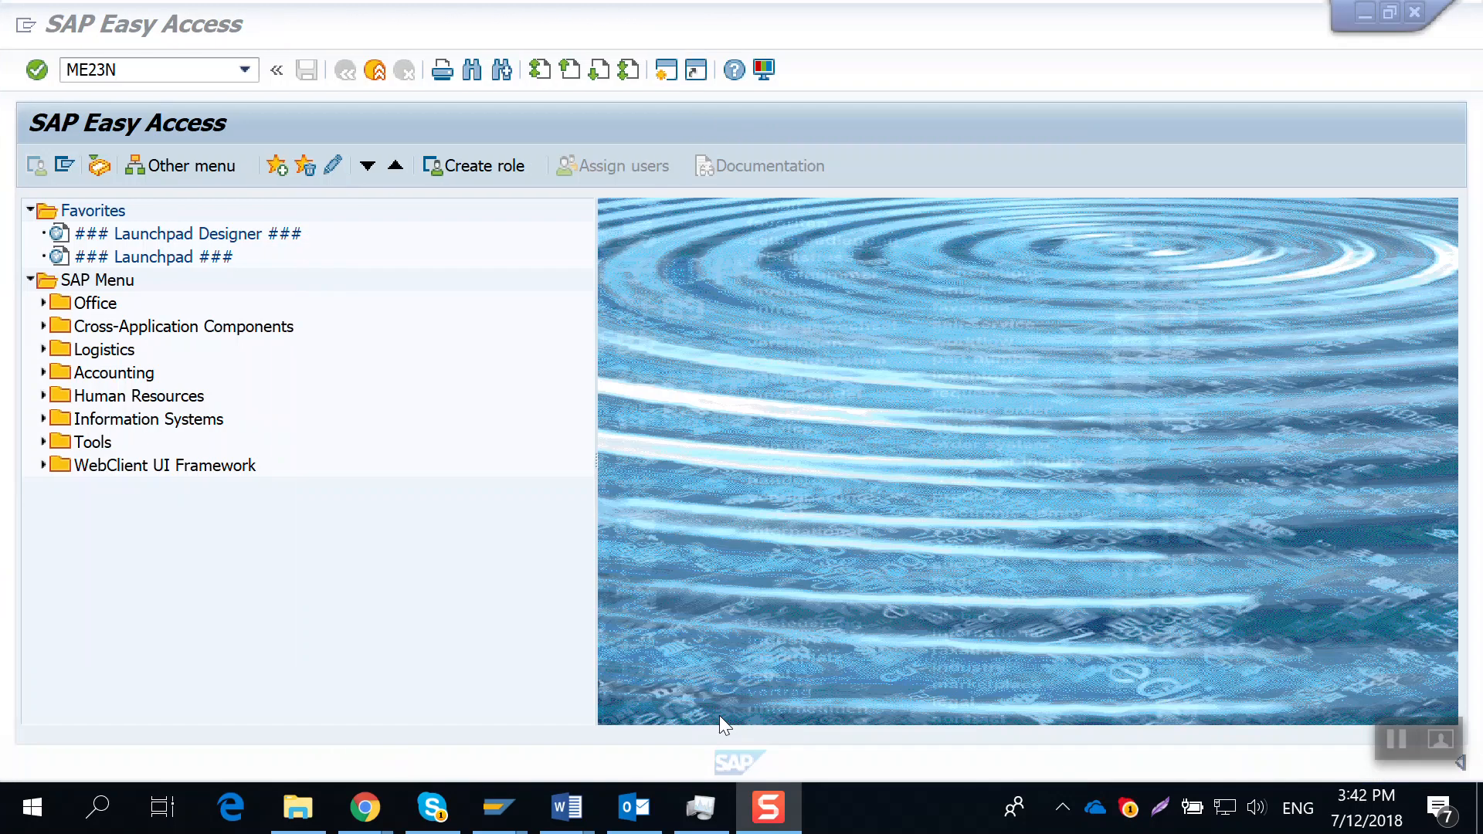
{"action": "mouse_move", "coordinate": [265, 194]}
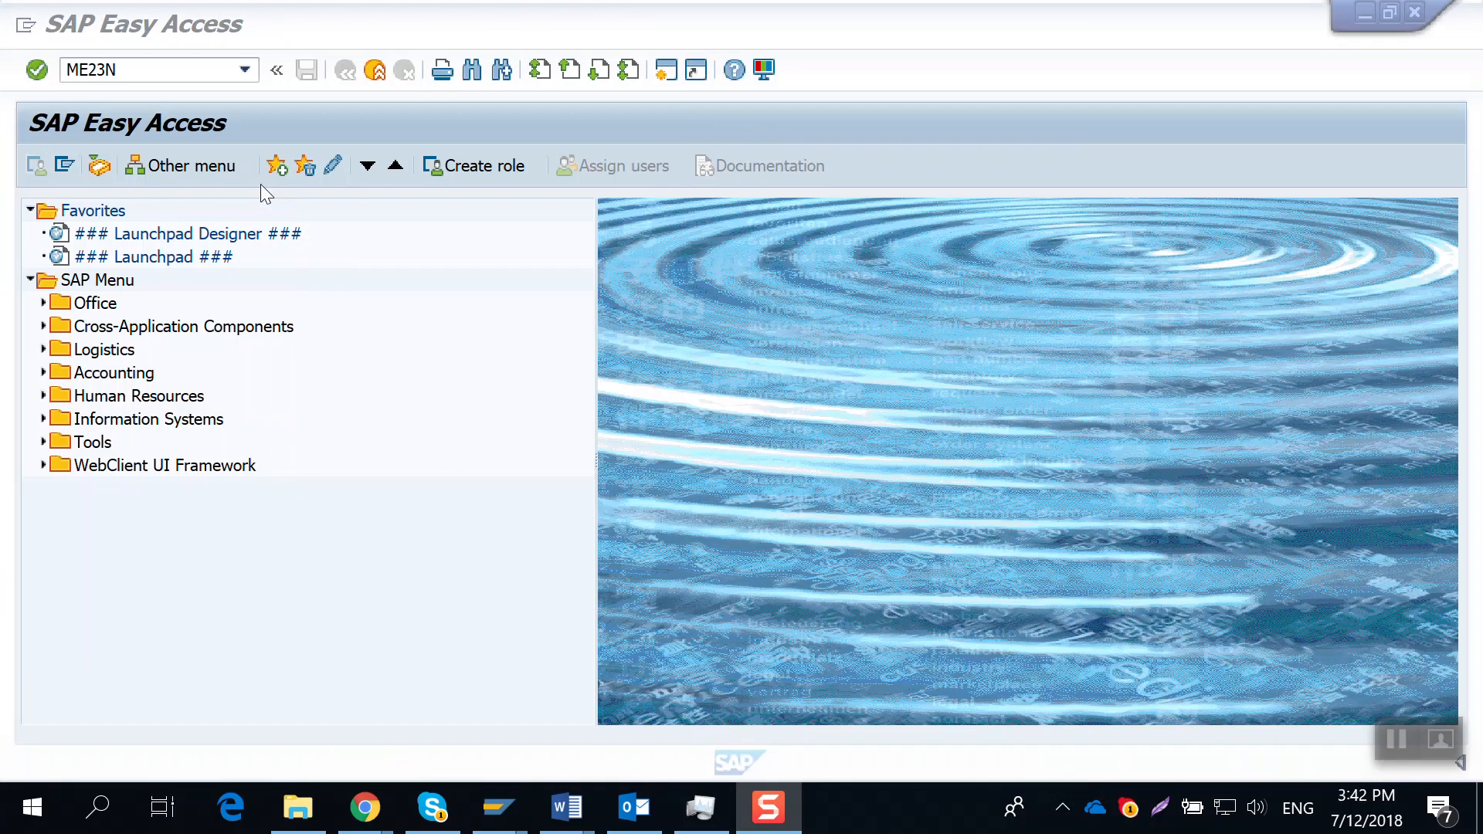
{"action": "mouse_move", "coordinate": [139, 62]}
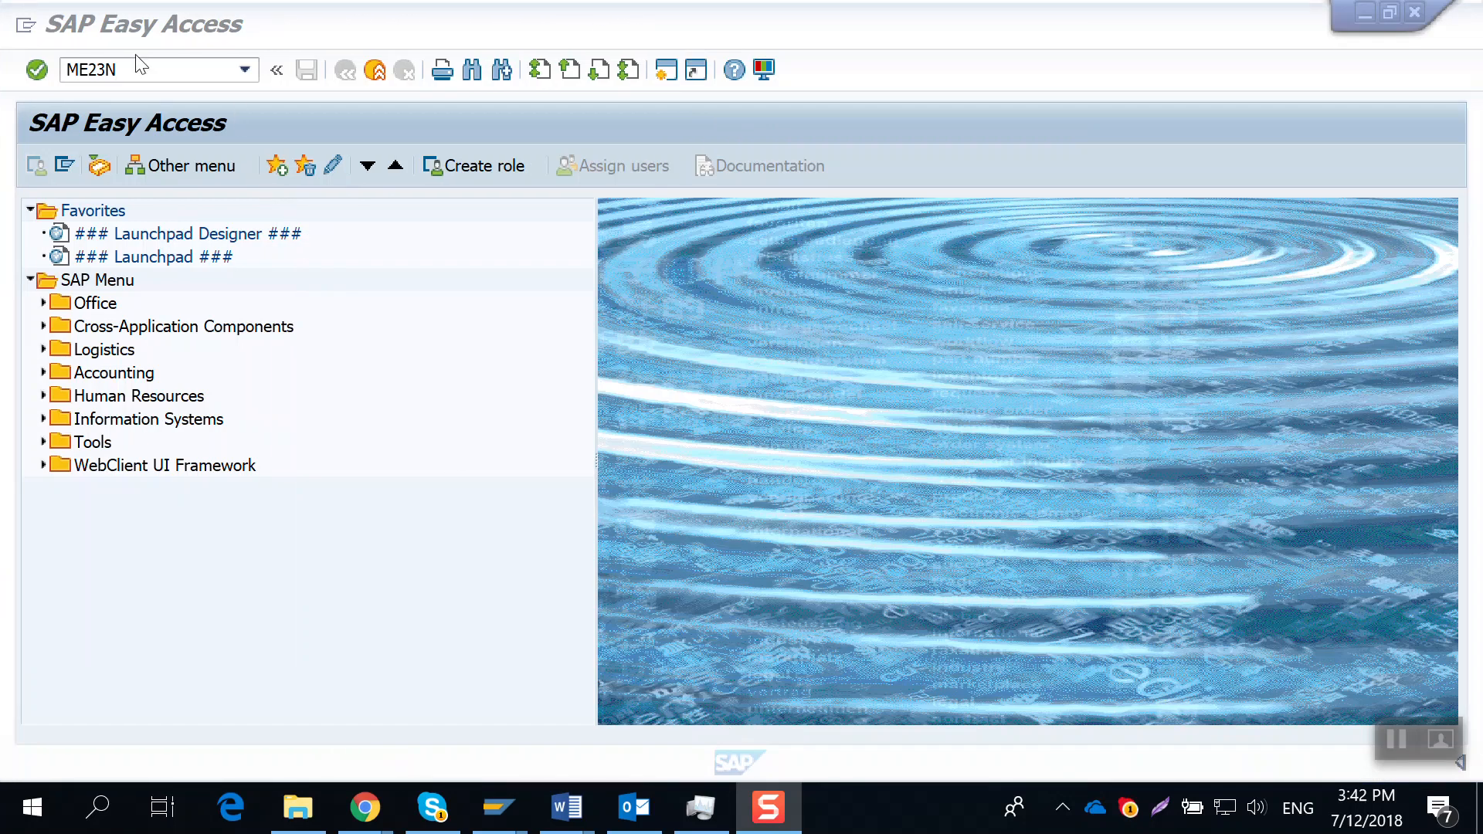
{"action": "key", "text": "Enter"}
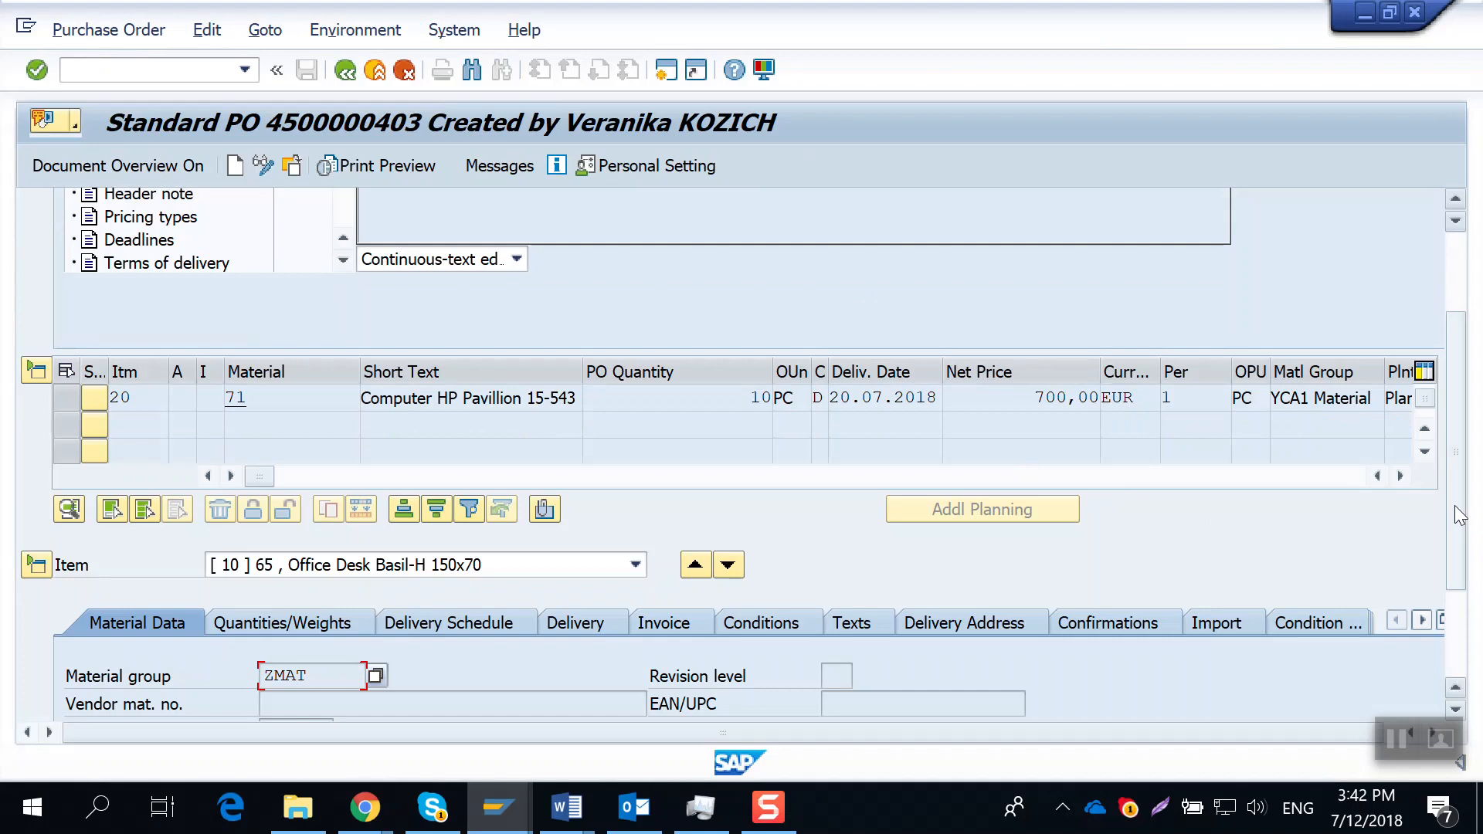
{"action": "scroll", "scroll_direction": "down", "scroll_amount": 3}
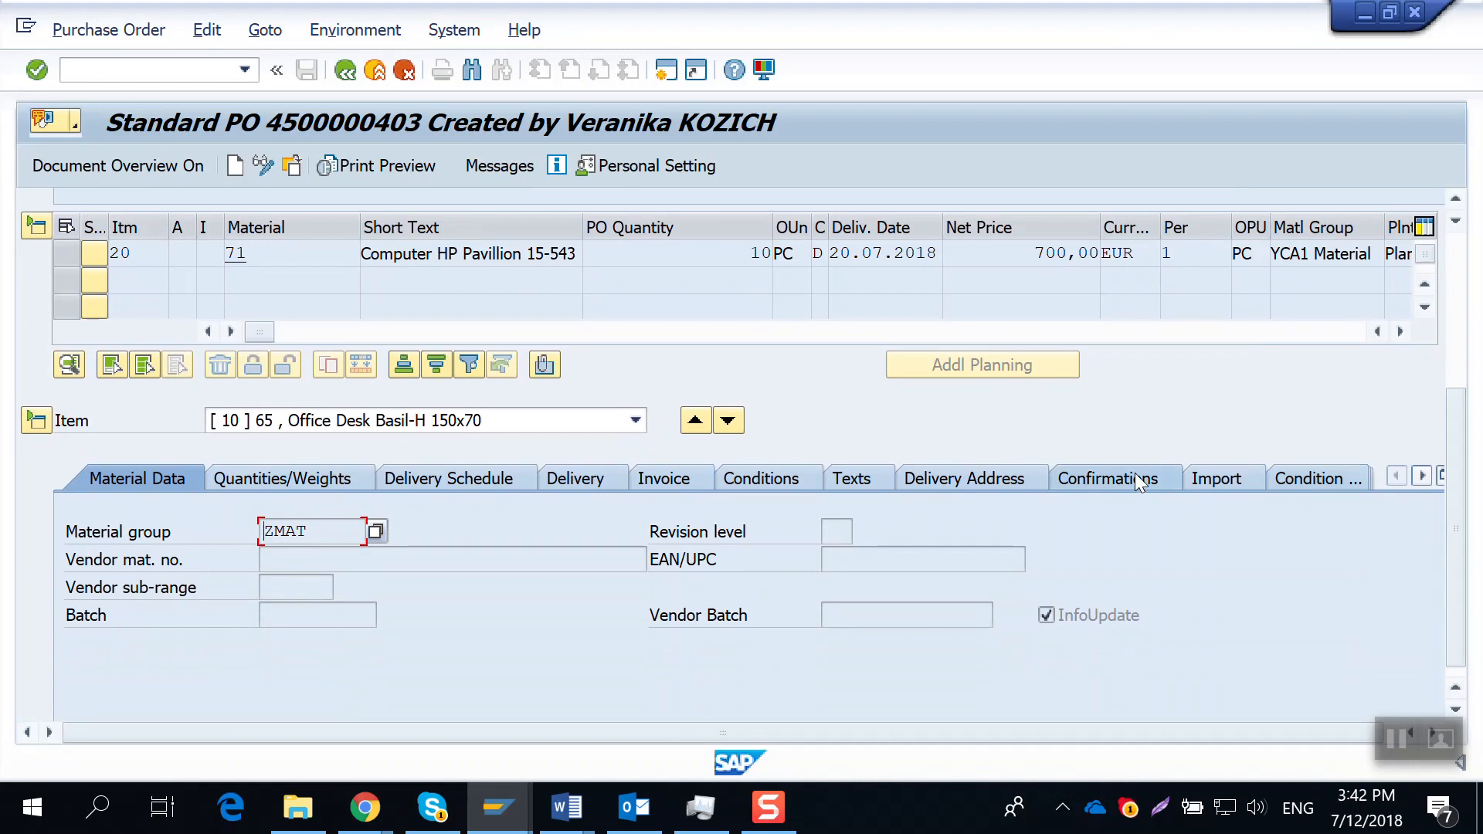
{"action": "mouse_move", "coordinate": [973, 415]}
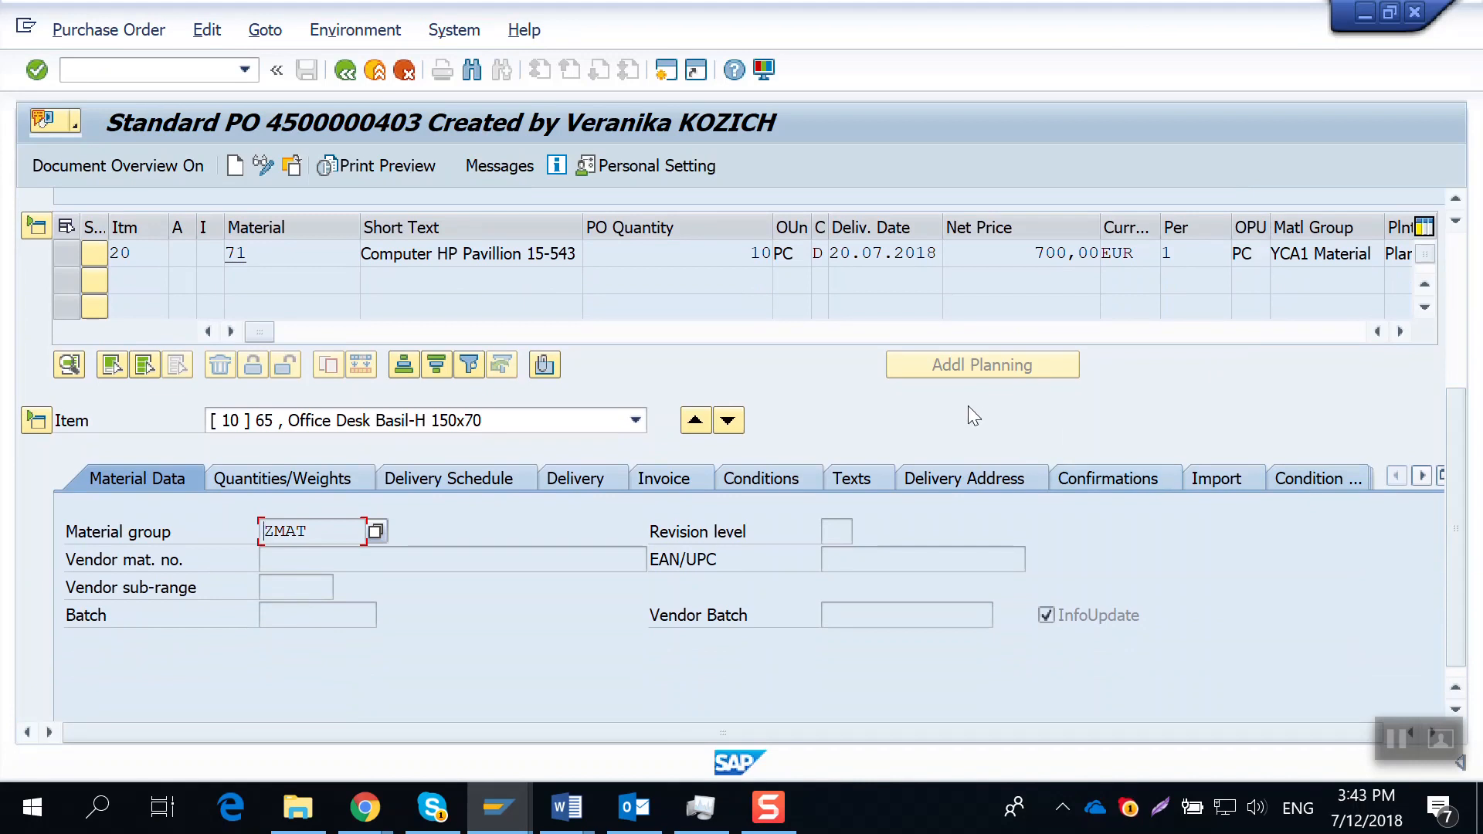
{"action": "mouse_move", "coordinate": [942, 383]}
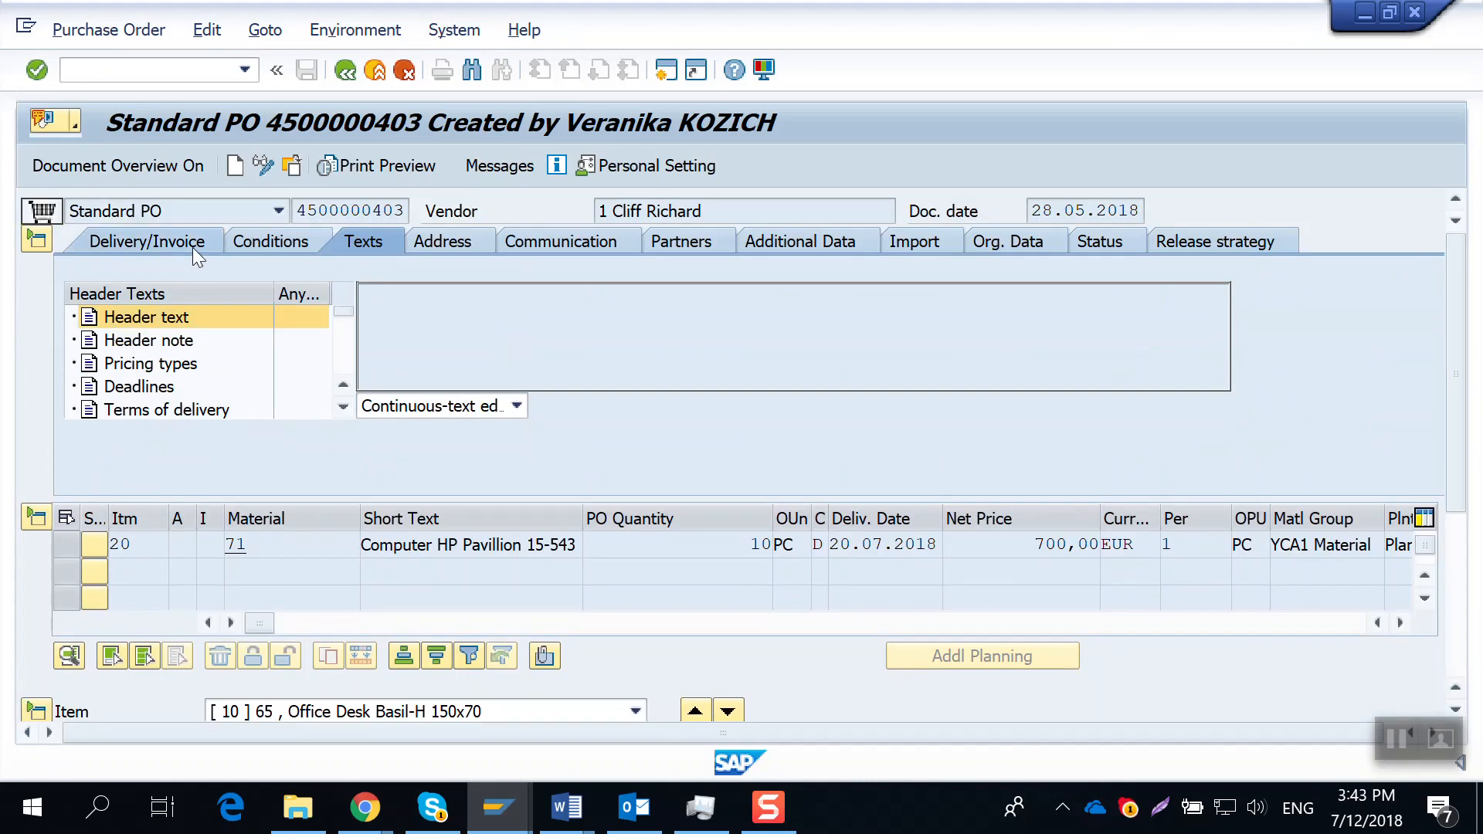
{"action": "mouse_move", "coordinate": [969, 274]}
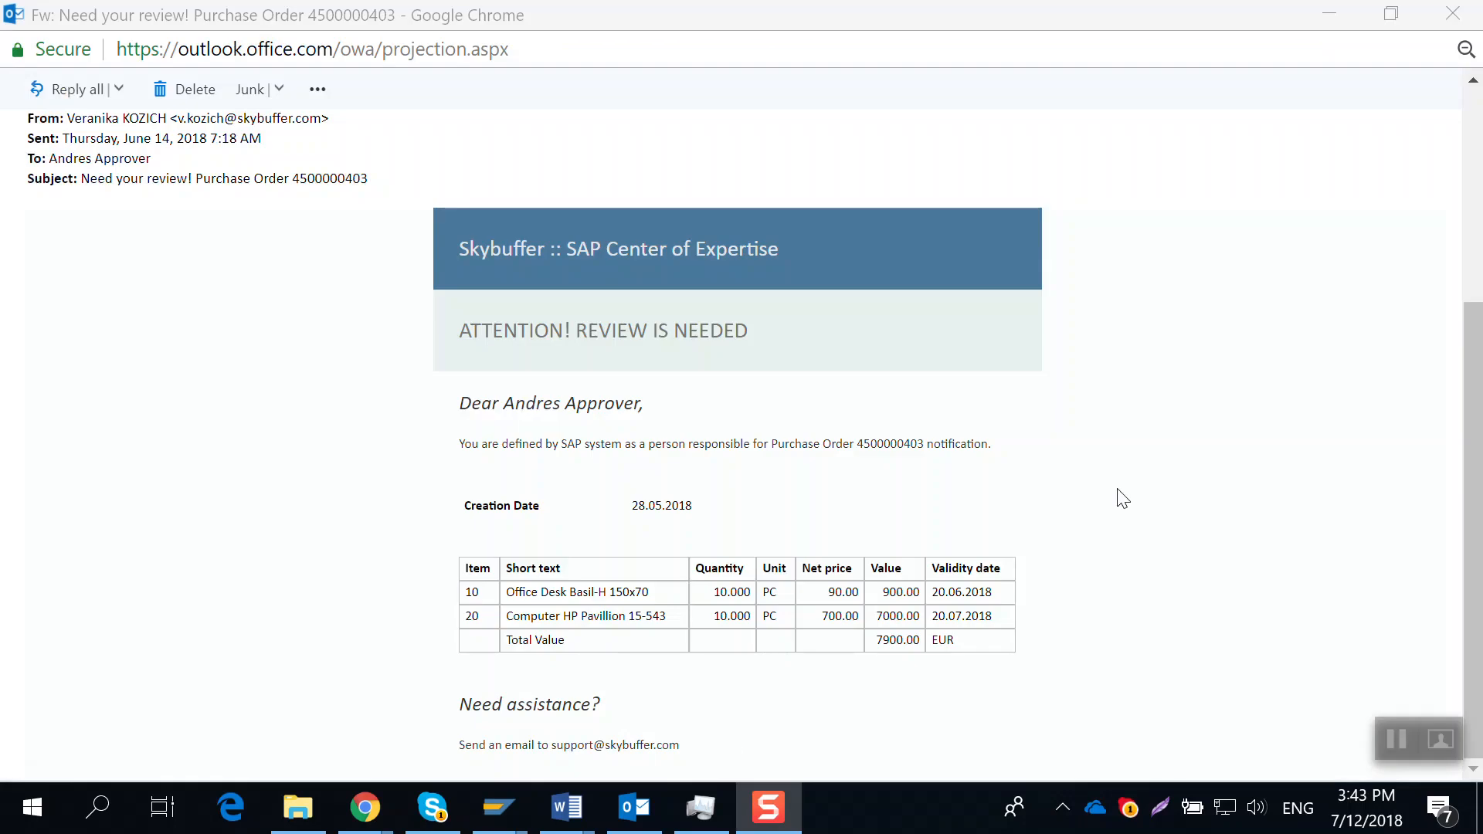
{"action": "mouse_move", "coordinate": [1186, 460]}
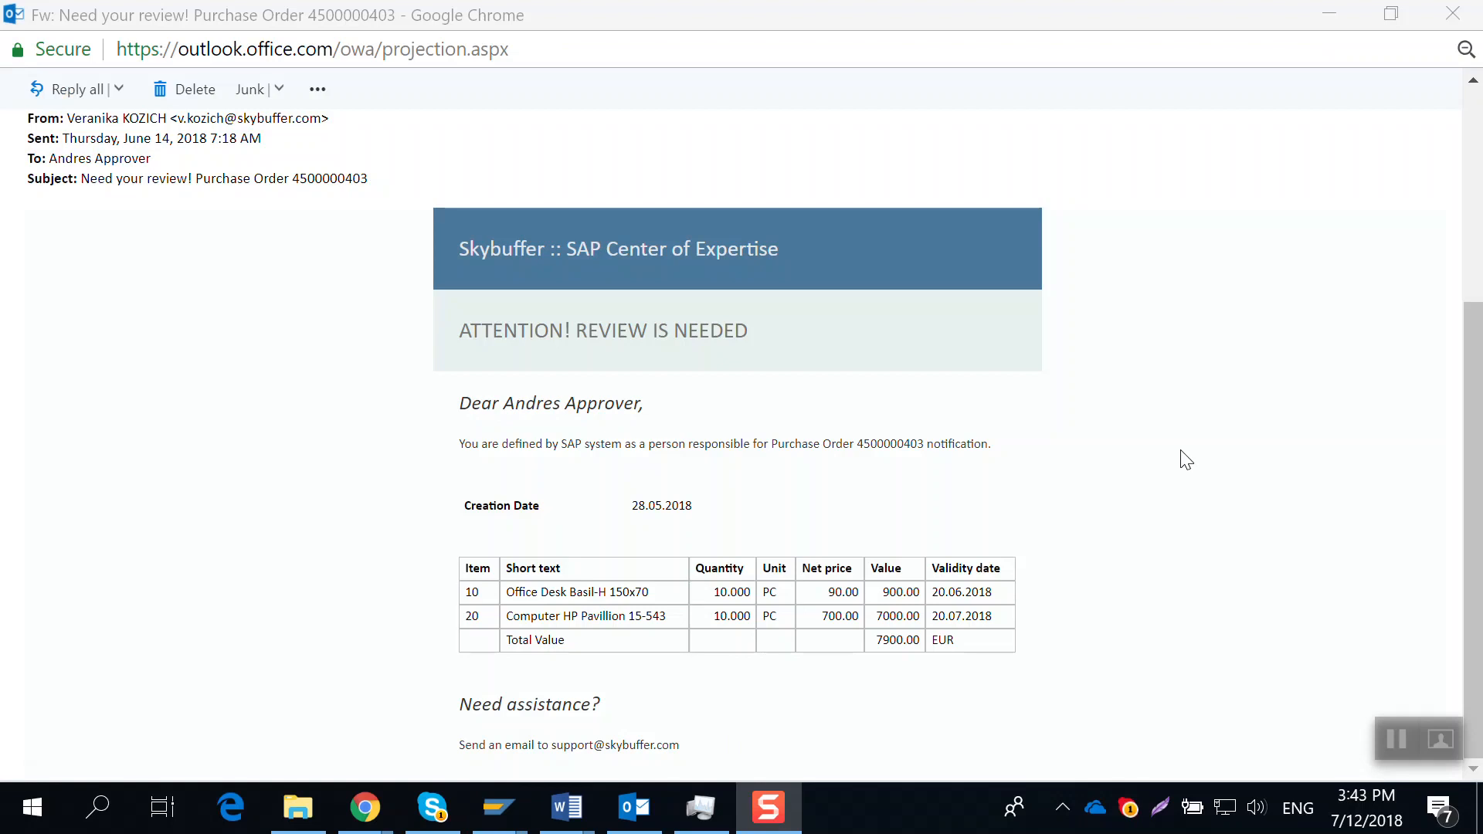
{"action": "mouse_move", "coordinate": [1263, 358]}
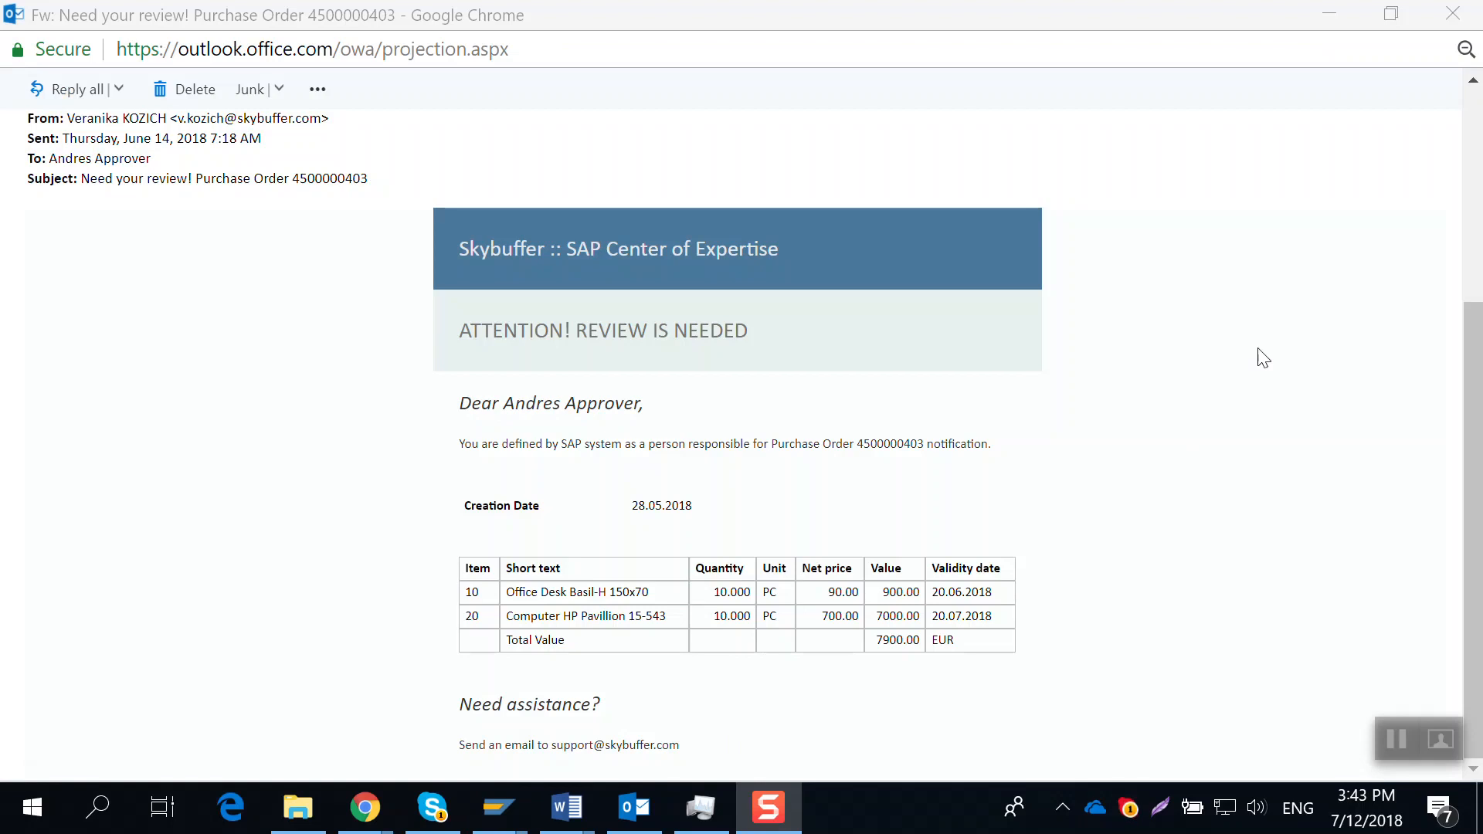
{"action": "mouse_move", "coordinate": [1418, 438]}
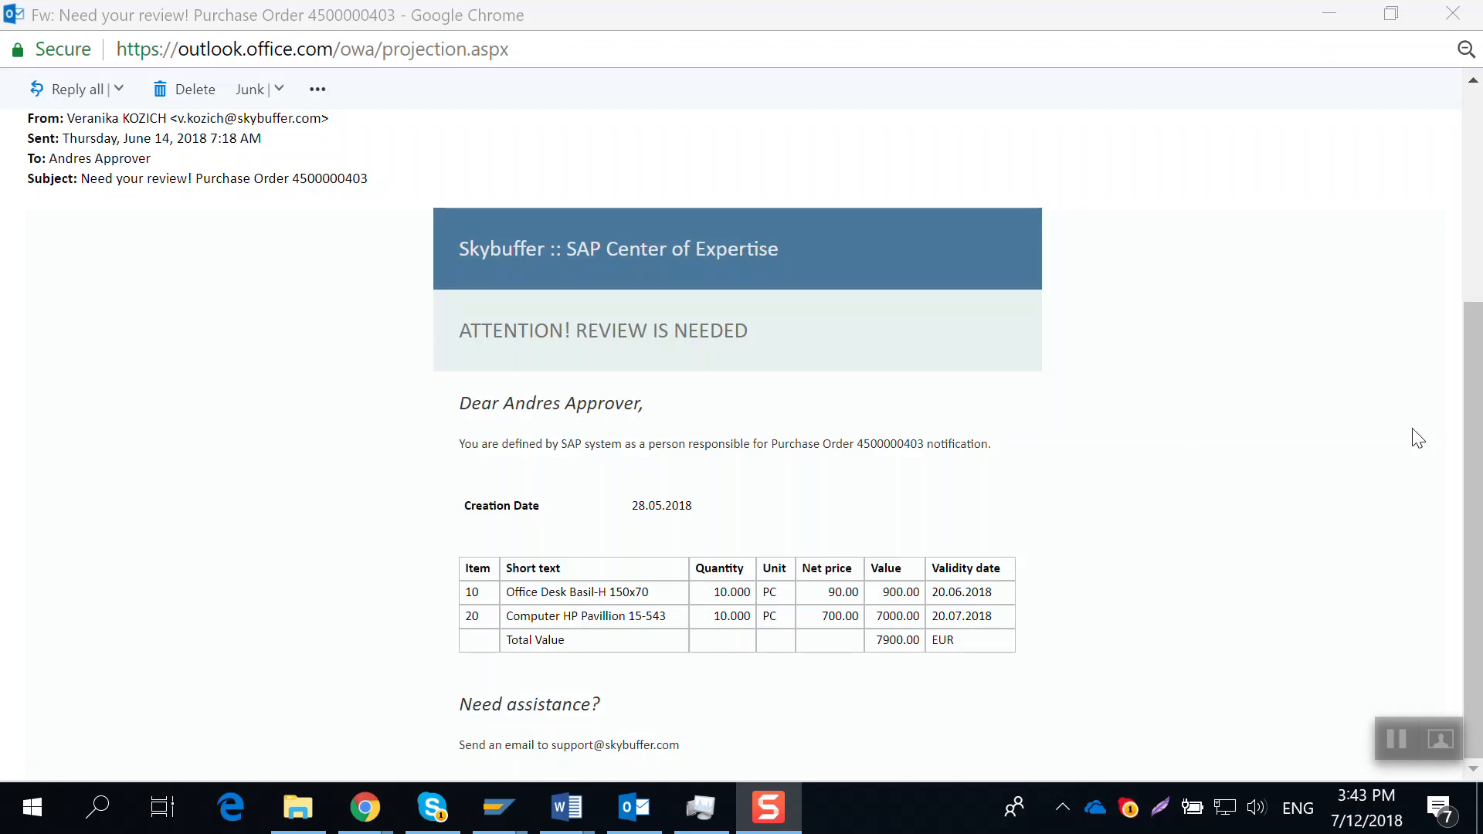